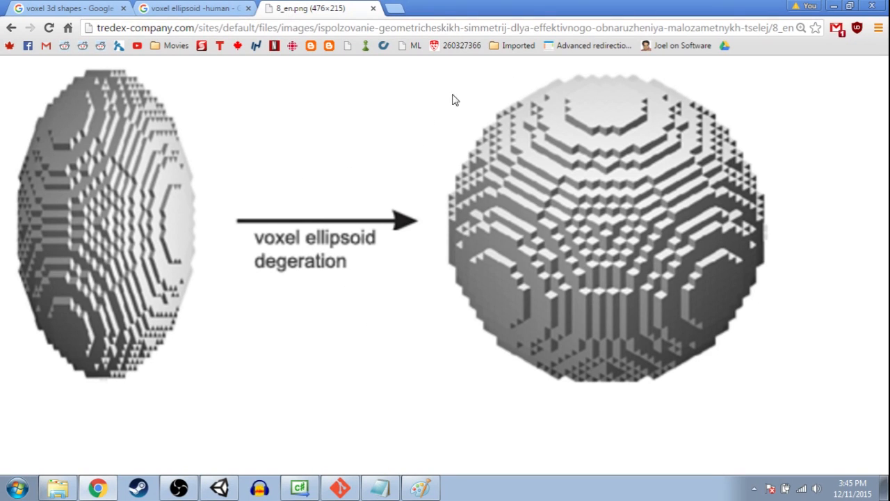
mouse_move(513, 97)
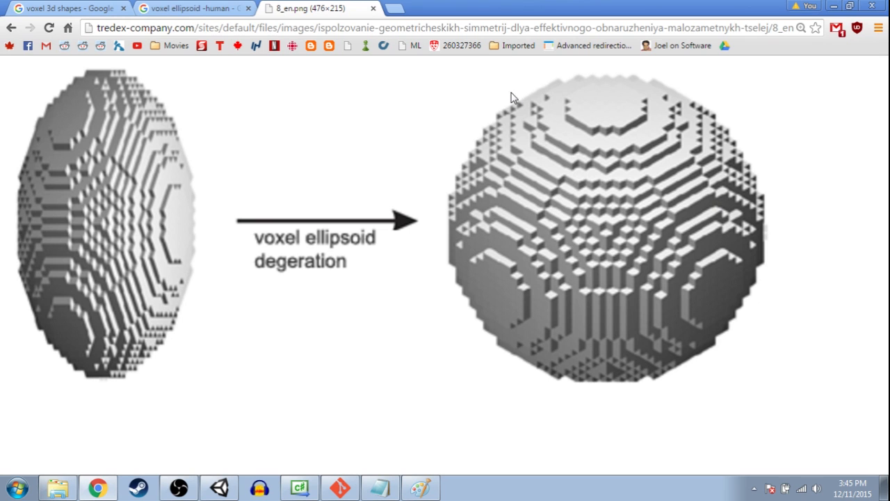
mouse_move(257, 85)
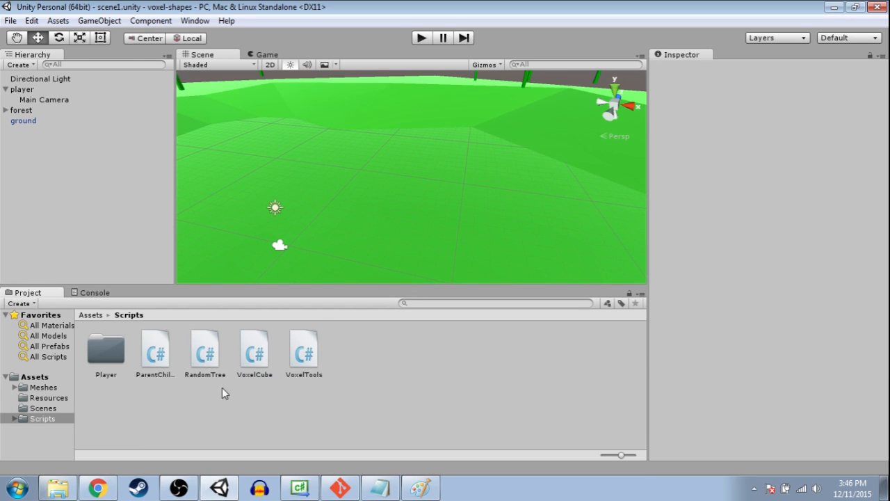
- Browse the Resources folder and inspect the Cube prefab, then return to the Scripts folder
left_click(303, 349)
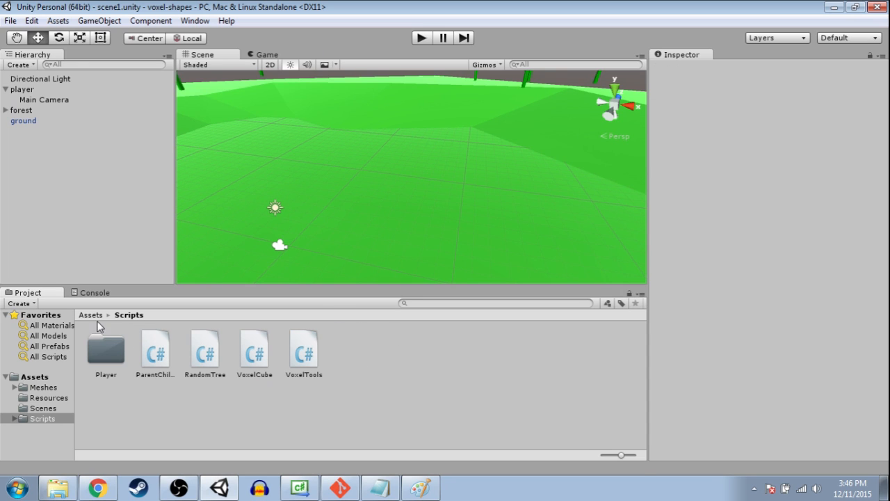
left_click(45, 398)
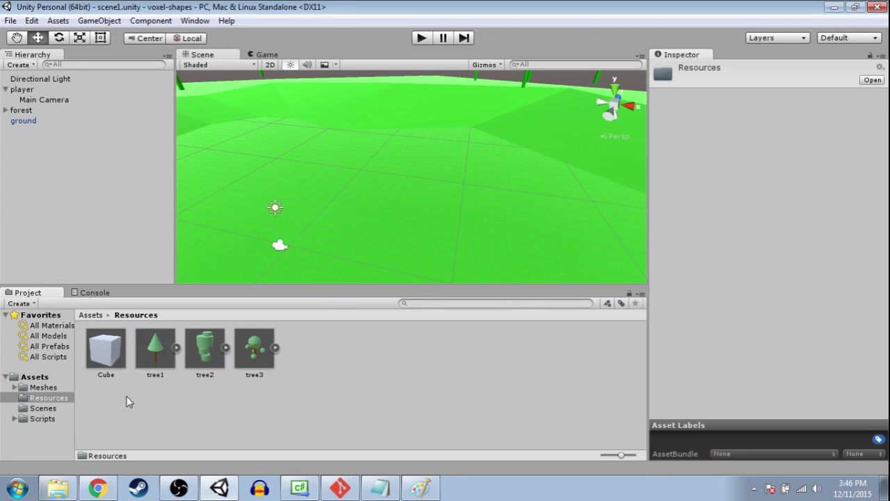
left_click(106, 348)
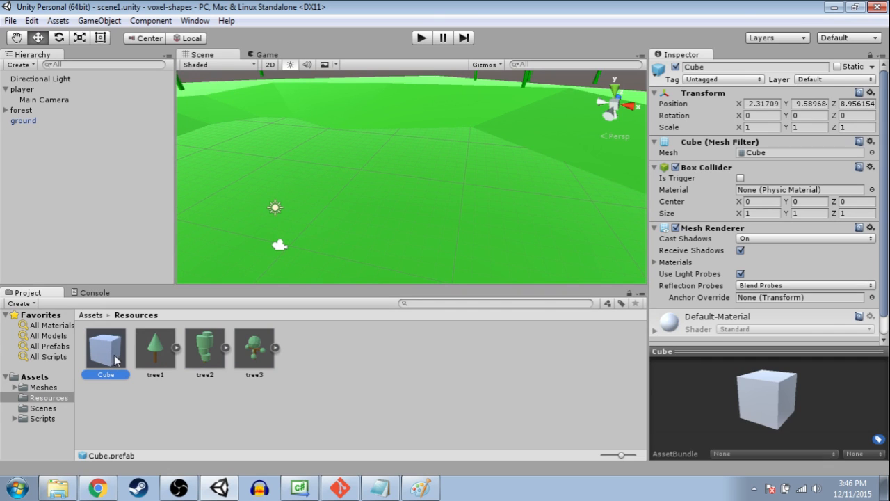
left_click(37, 417)
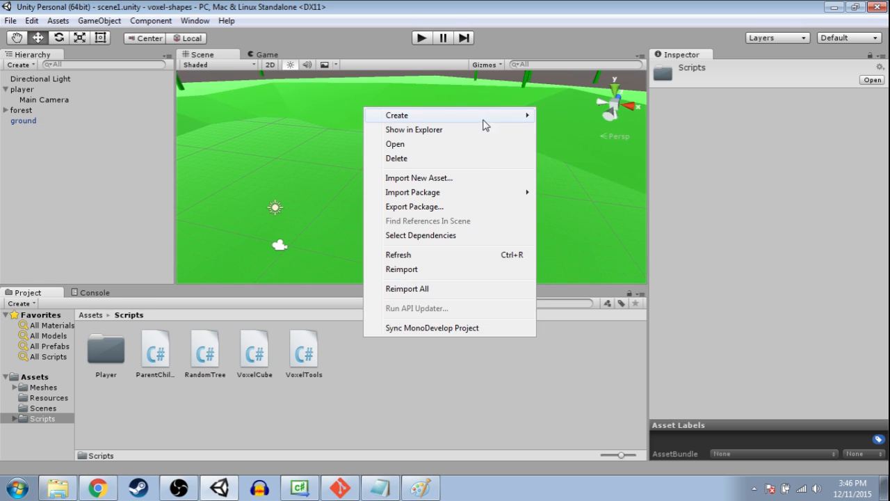
- Create a new C# script named VoxelSpheroid and open it in the code editor
left_click(396, 114)
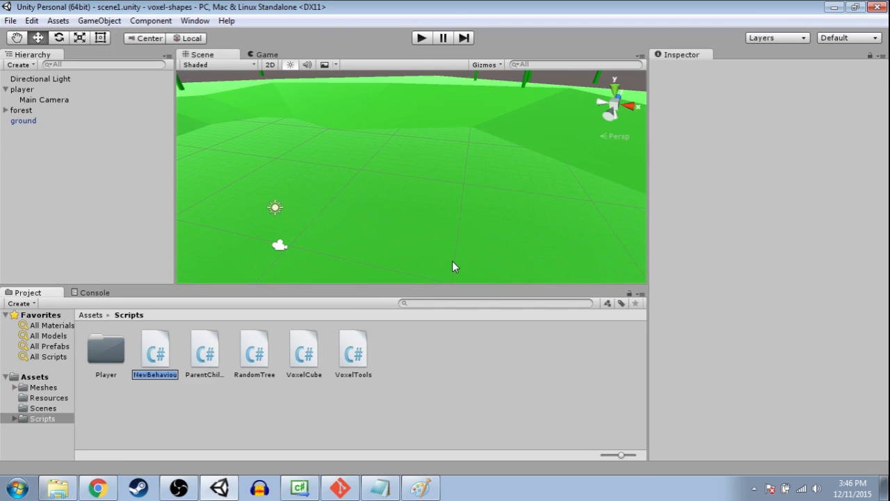
type("VoxelSpher...")
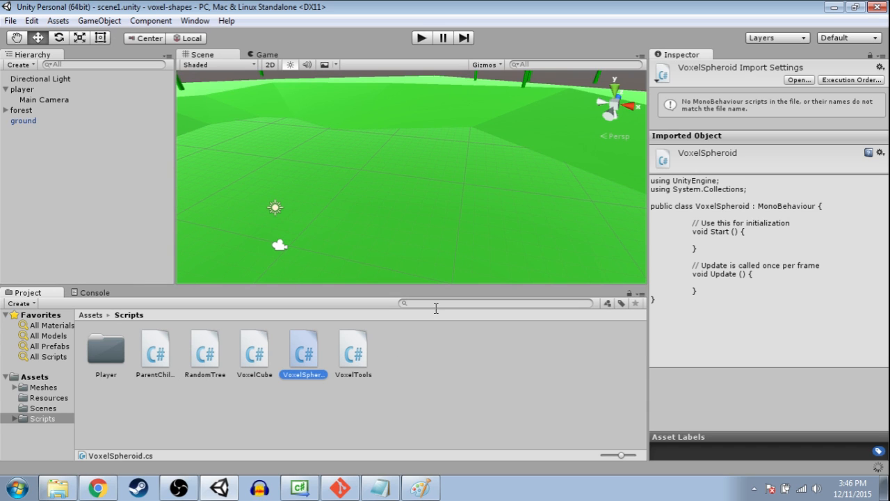
double_click(303, 352)
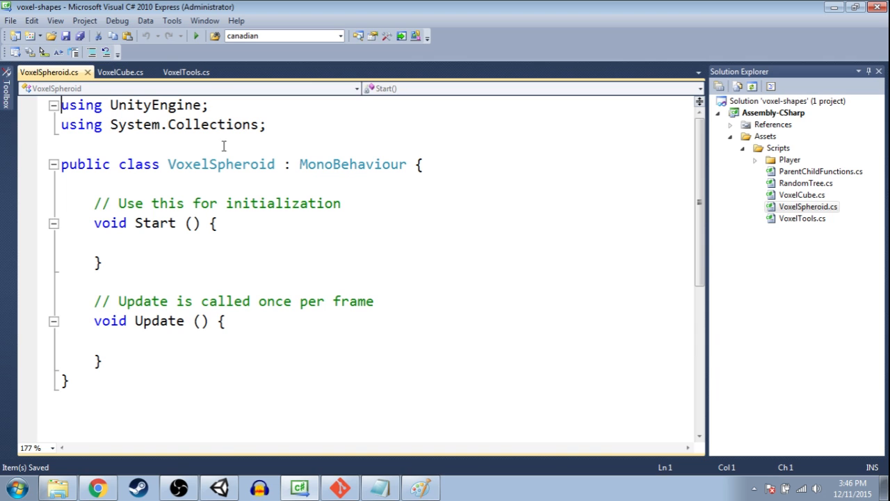
- Review the VoxelCube script's cube-building code and return to the VoxelSpheroid script
left_click(125, 72)
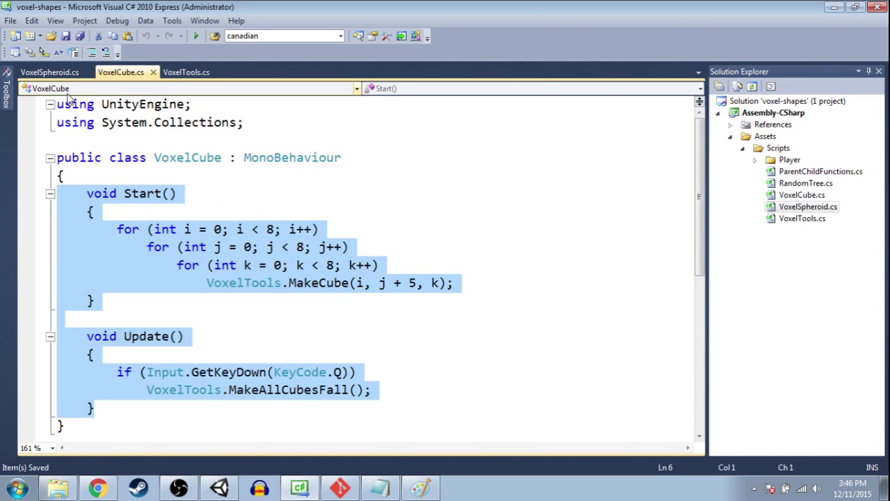
left_click(48, 72)
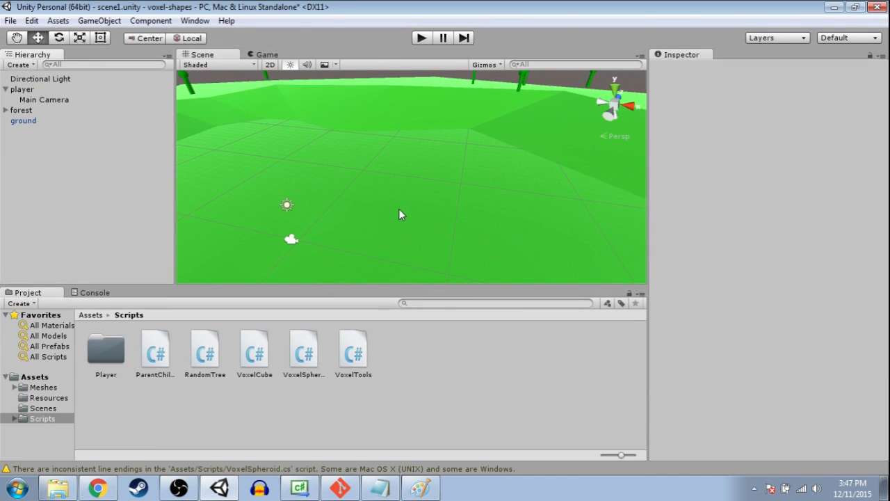
- Inspect the forest and ground objects in the Hierarchy, then switch to the Paint grid drawing
left_click(21, 110)
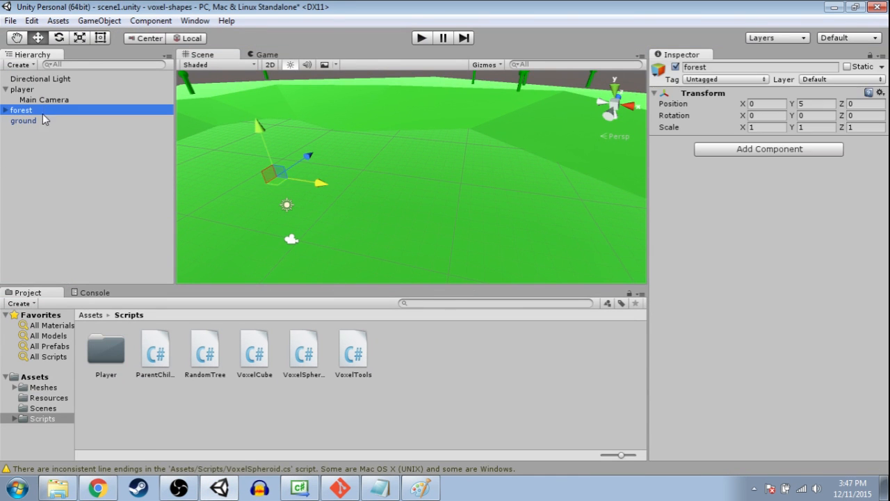
left_click(23, 120)
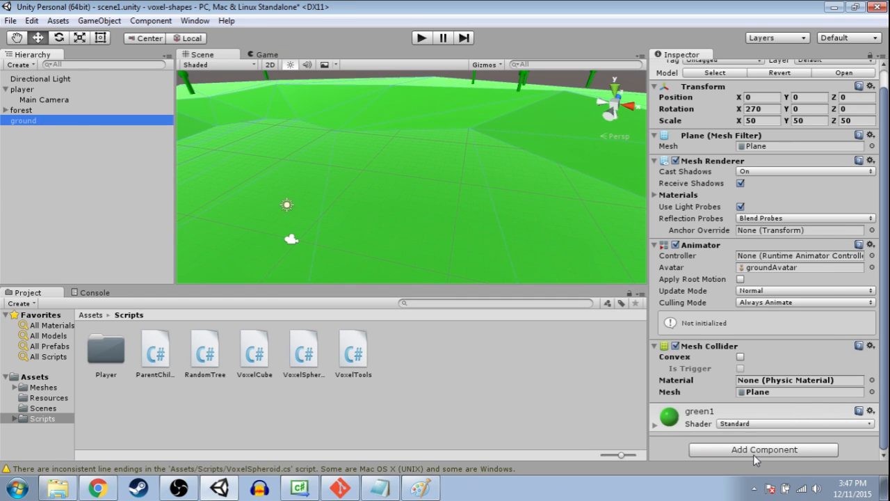
left_click(762, 450)
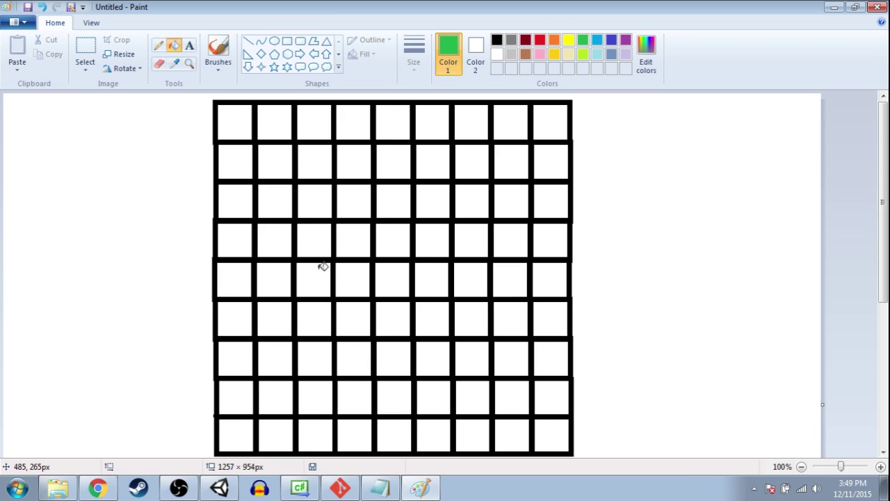
mouse_move(389, 279)
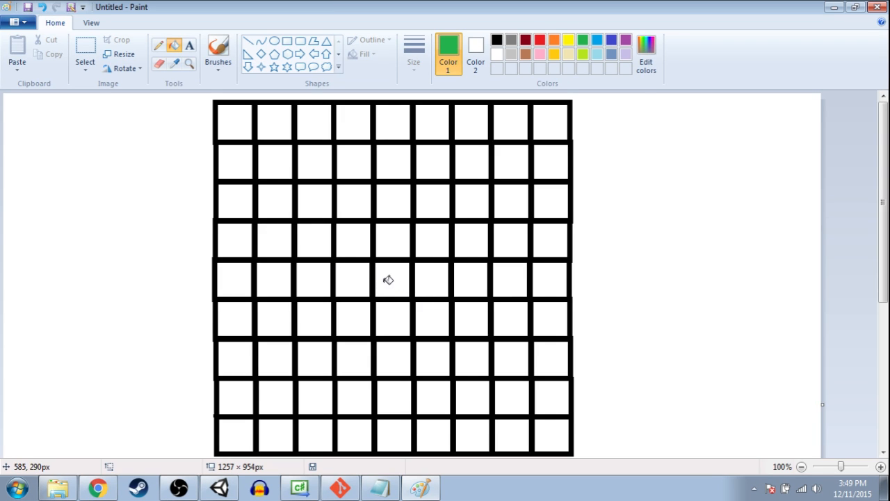
left_click(354, 279)
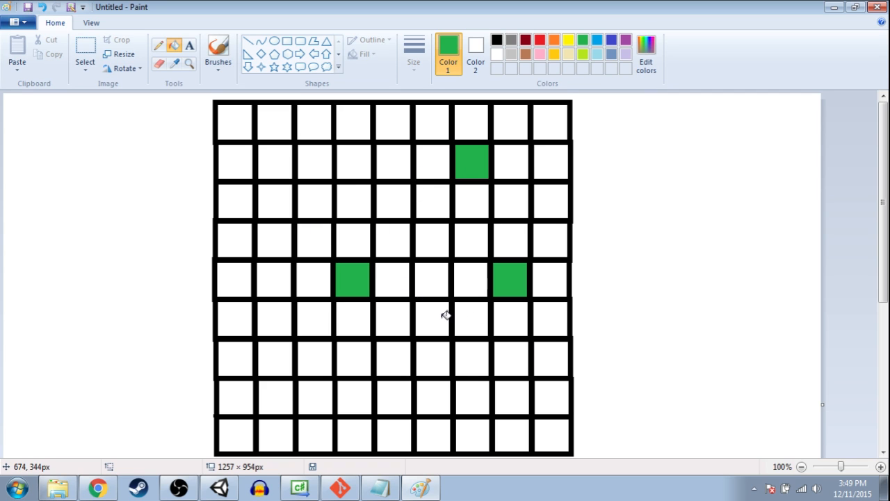
mouse_move(444, 303)
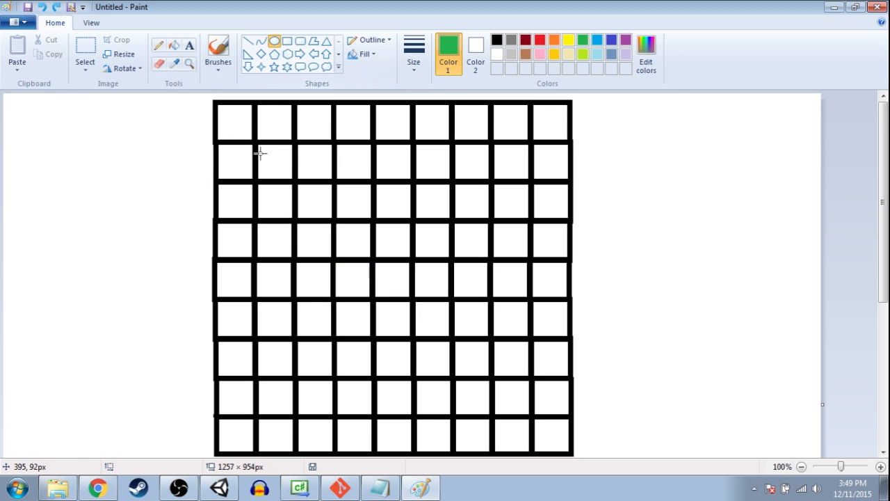
left_click_drag(261, 142, 536, 410)
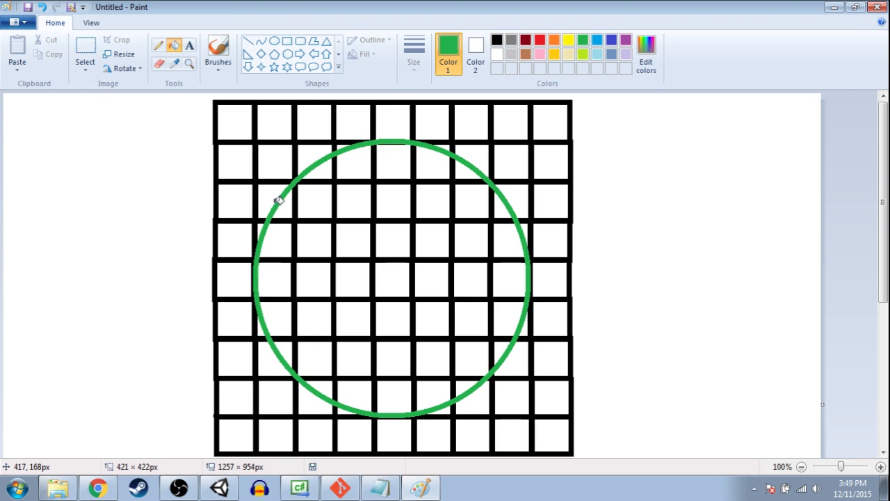
left_click(273, 203)
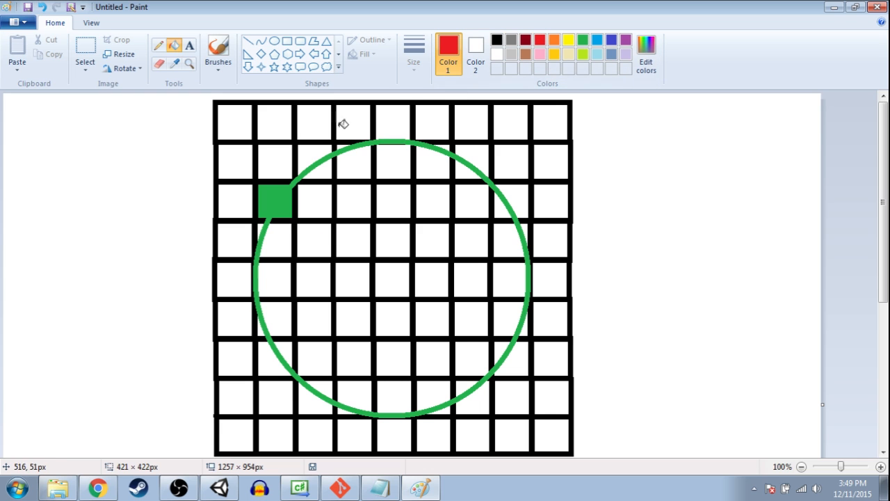
left_click(314, 124)
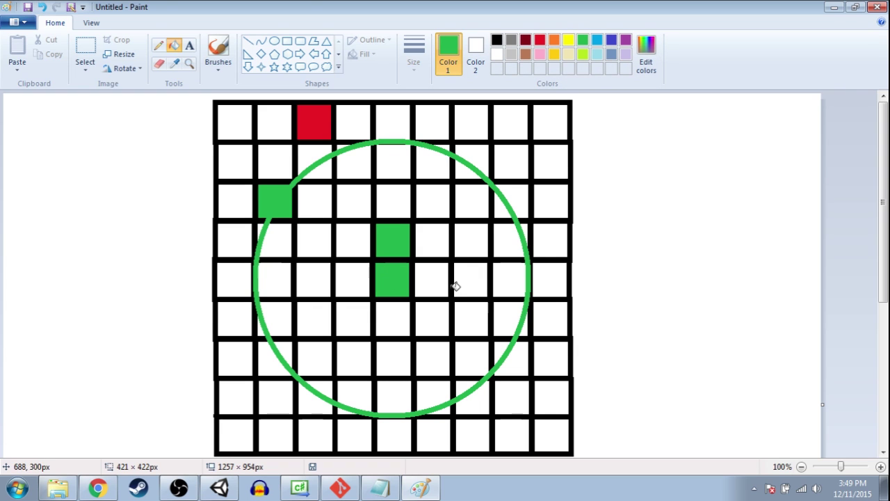
left_click(425, 286)
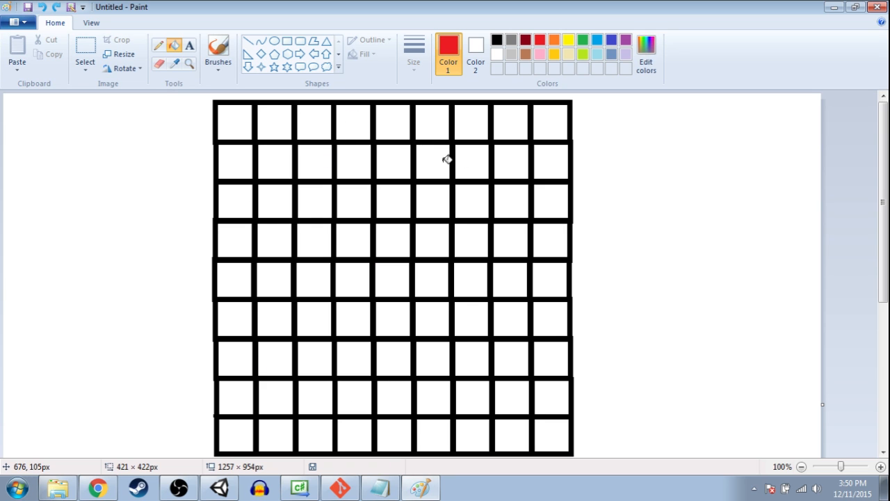
mouse_move(580, 45)
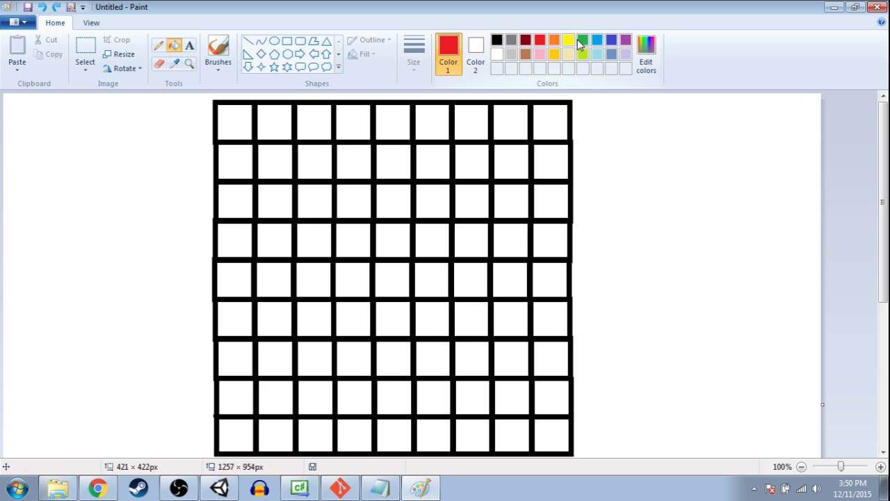
- Fill a middle grid square with blue and draw a red radius line from it
left_click(588, 39)
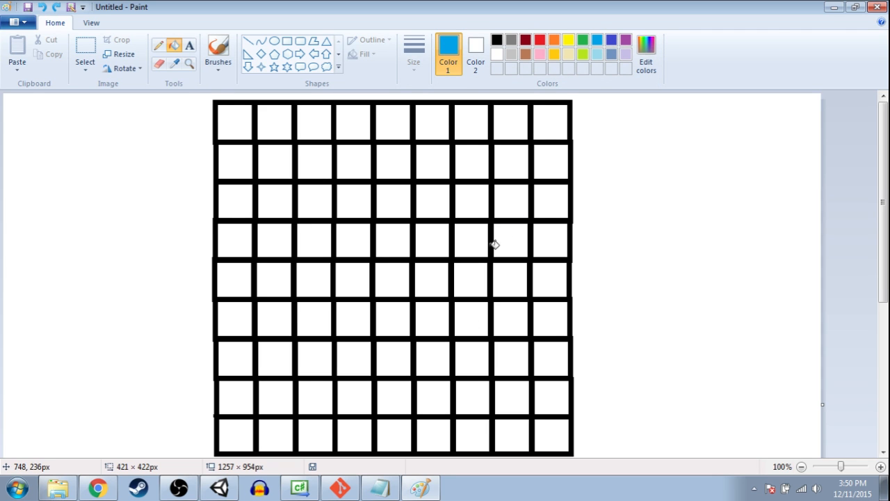
left_click(492, 242)
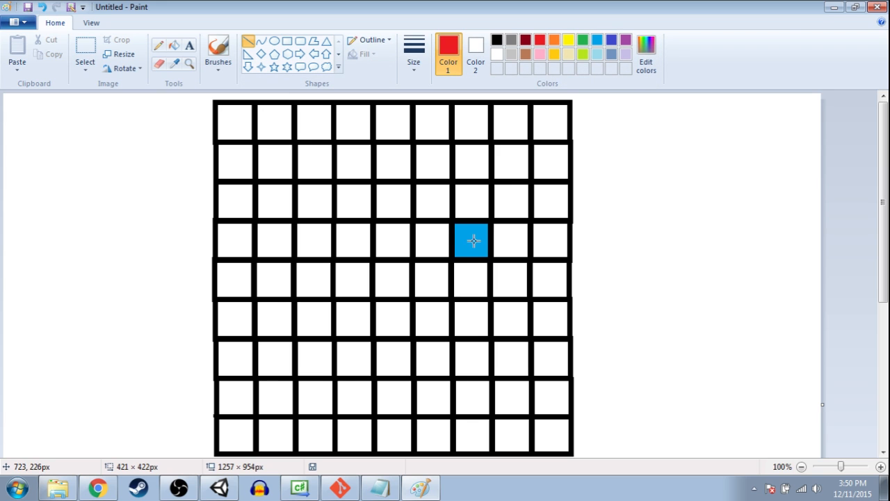
left_click_drag(393, 281, 476, 242)
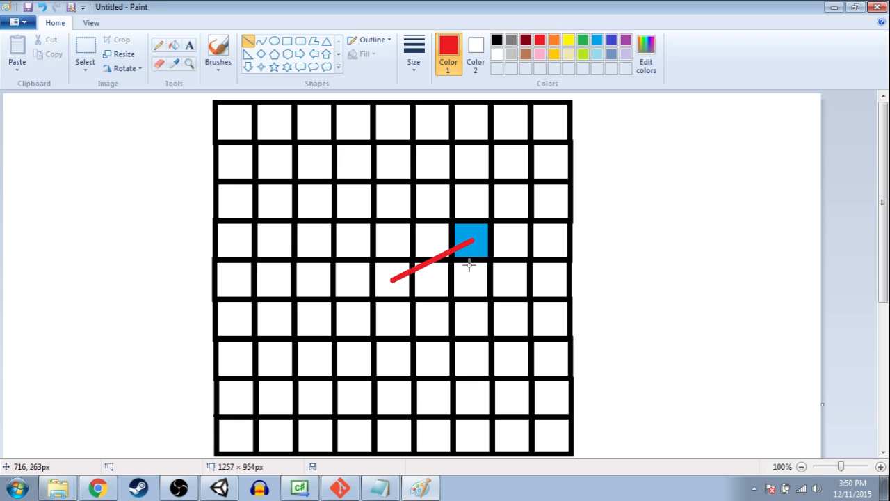
- Colour the grid as a rasterized circle: white interior, green edge cells, red corner cells
left_click(275, 39)
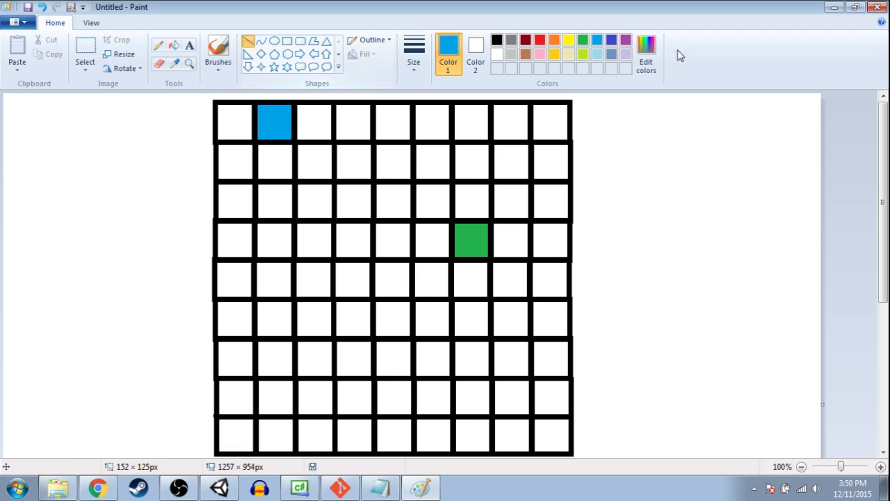
left_click_drag(273, 122, 390, 269)
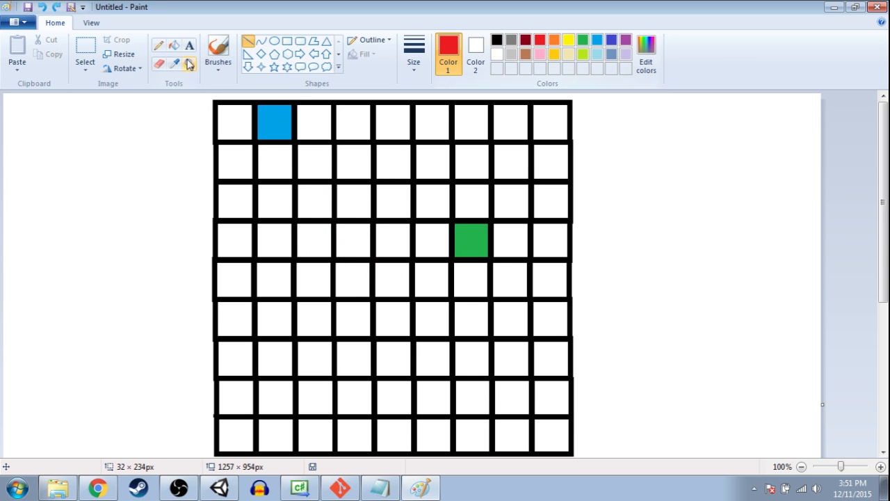
left_click(276, 125)
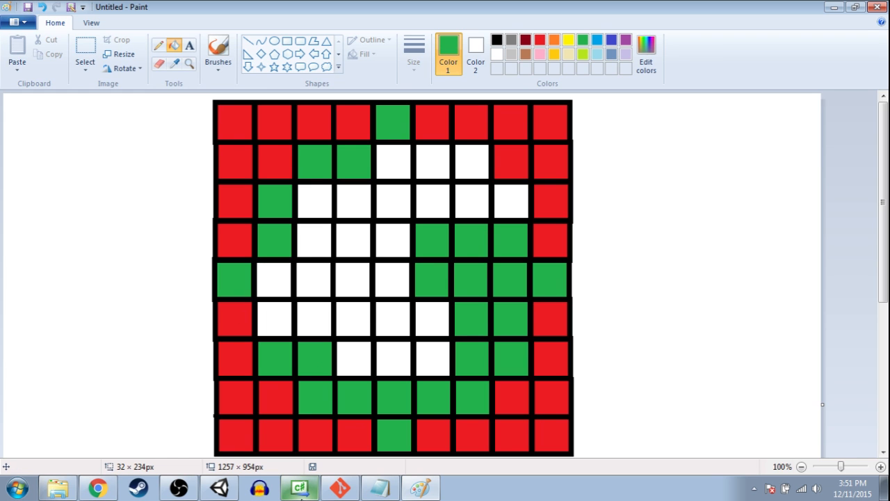
- Declare 'int radius = 6;' at the top of the Start method above the nested loops
left_click(300, 487)
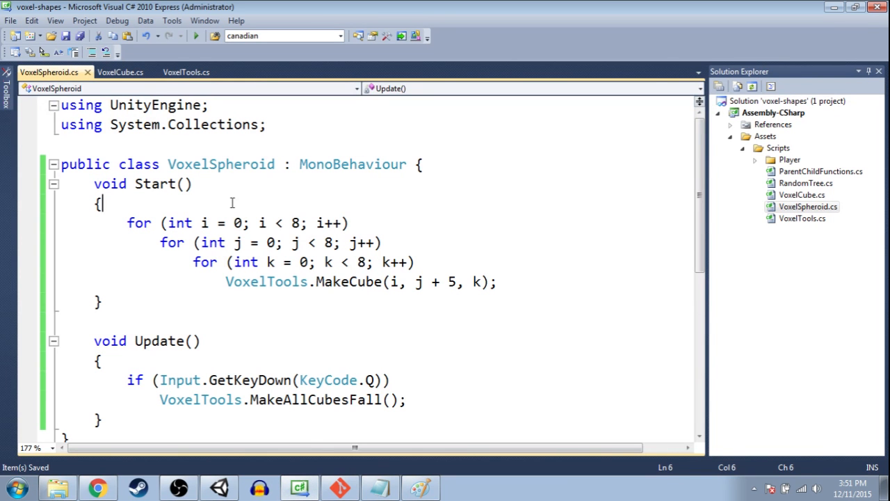
left_click_drag(100, 203, 341, 223)
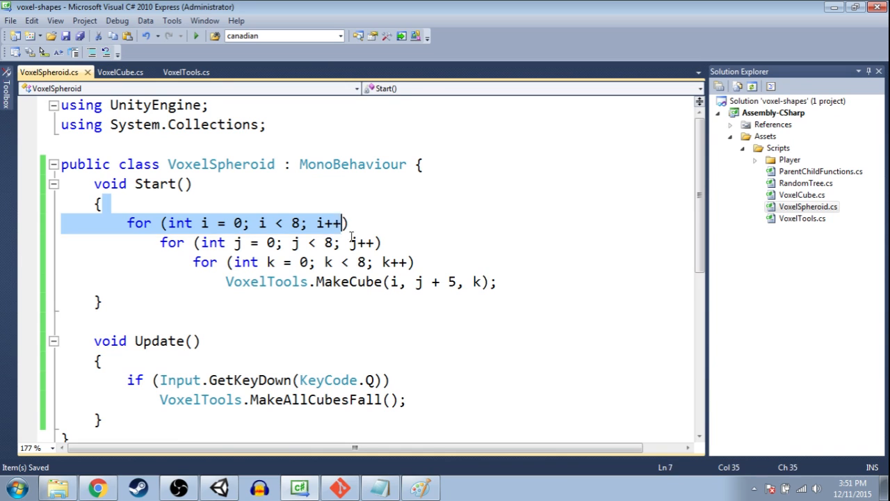
left_click_drag(341, 223, 498, 281)
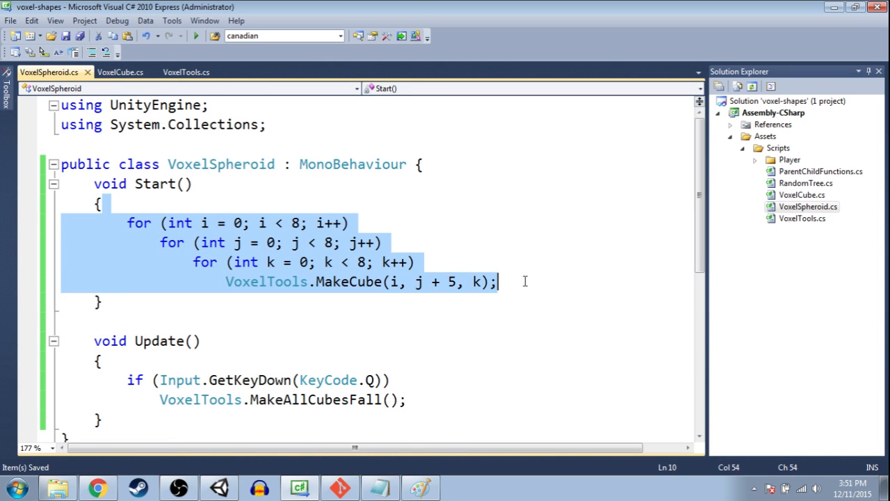
left_click(498, 281)
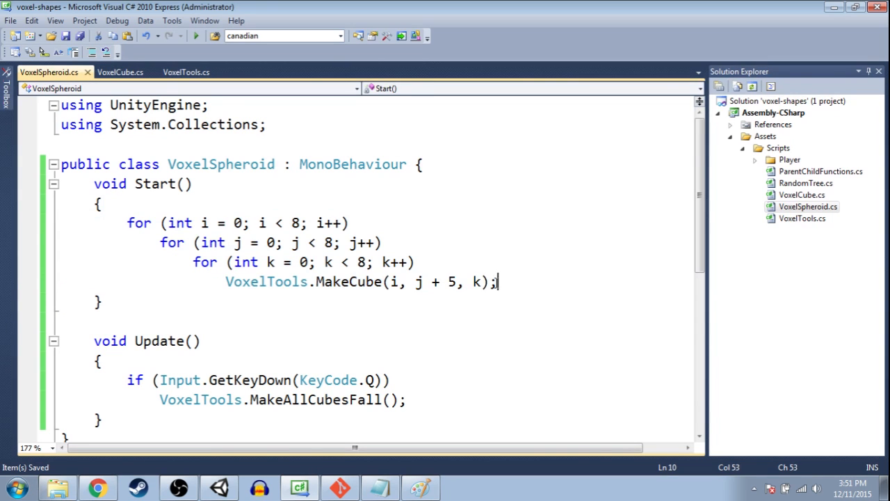
left_click_drag(498, 281, 226, 281)
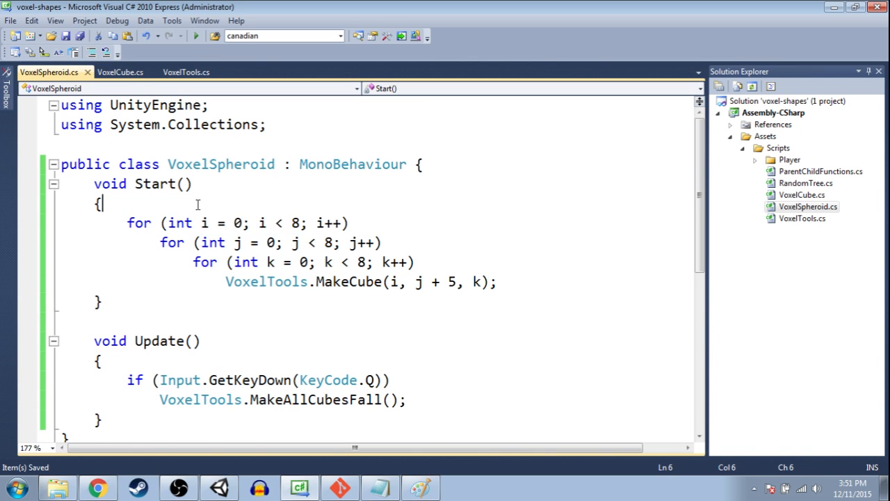
type("int radius")
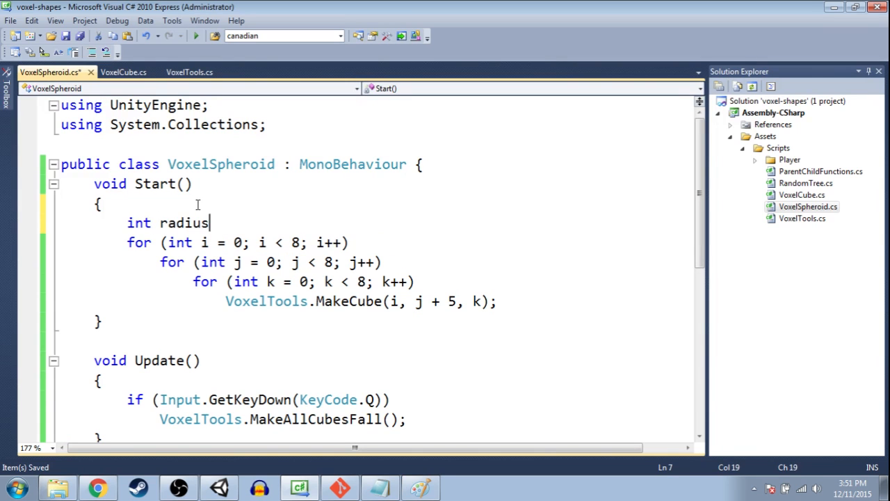
type("=6")
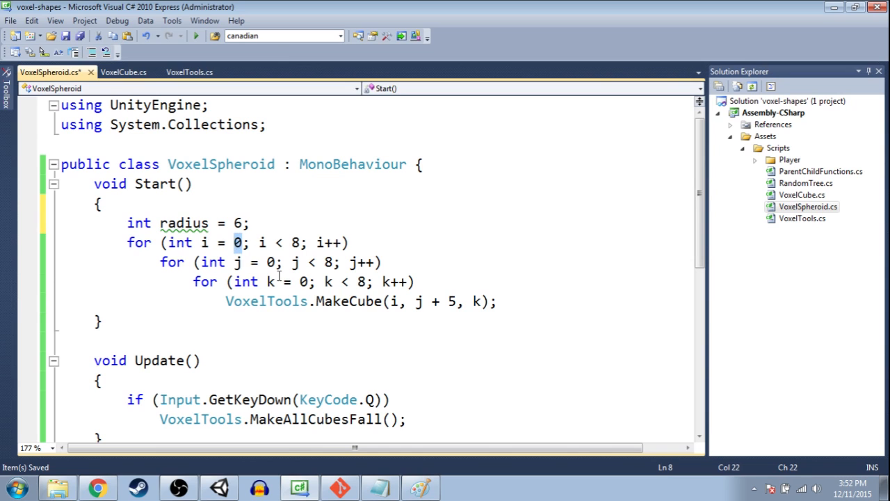
- Make all three for-loops start at -radius and stop below radius
type("-radius")
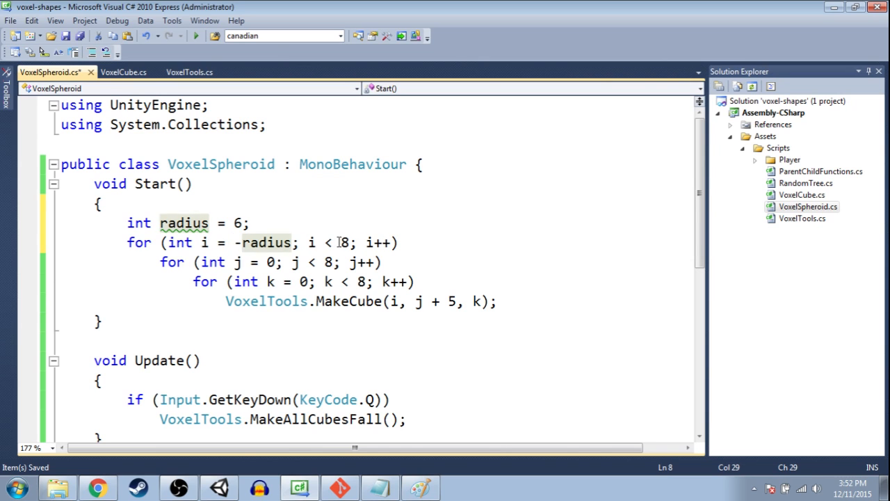
type("raduis")
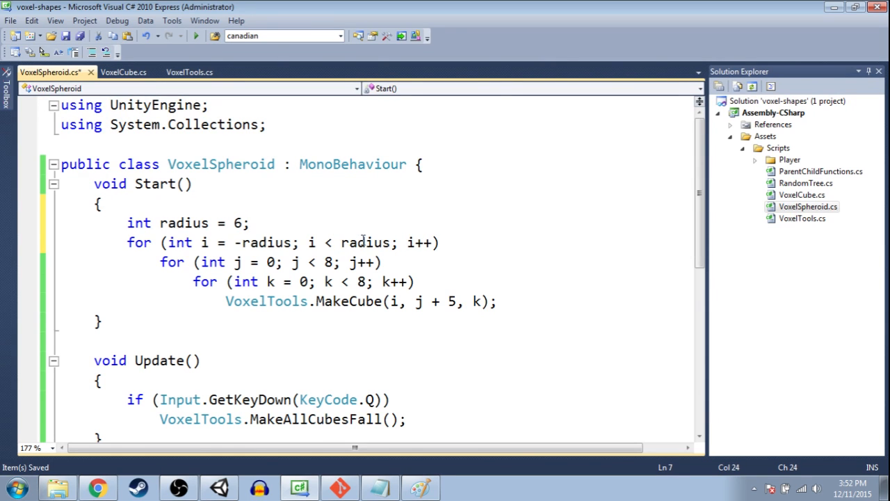
type("radius")
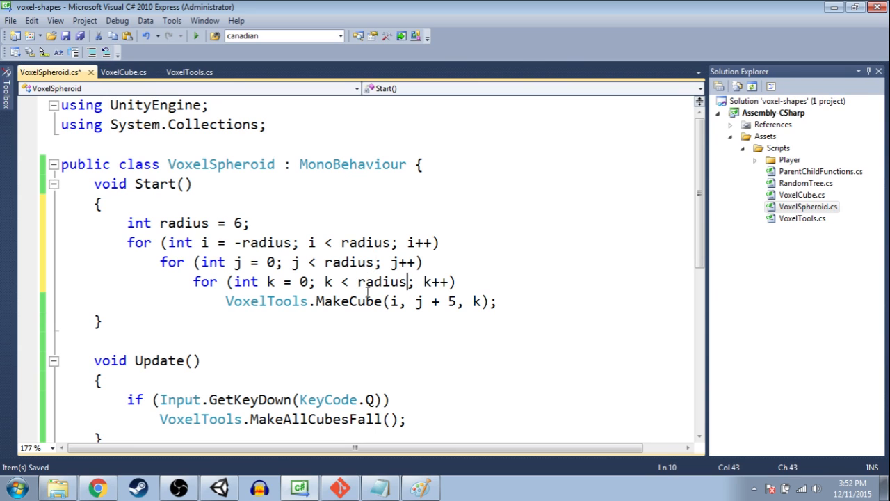
double_click(264, 242)
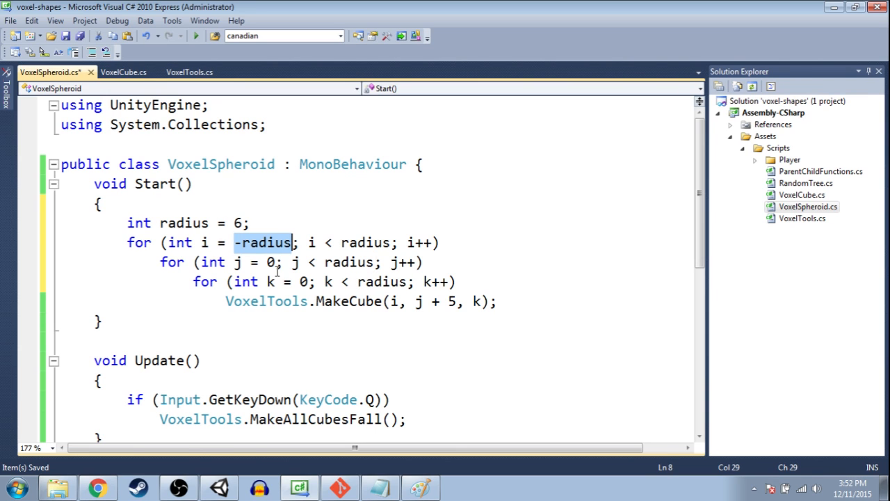
type("-radius")
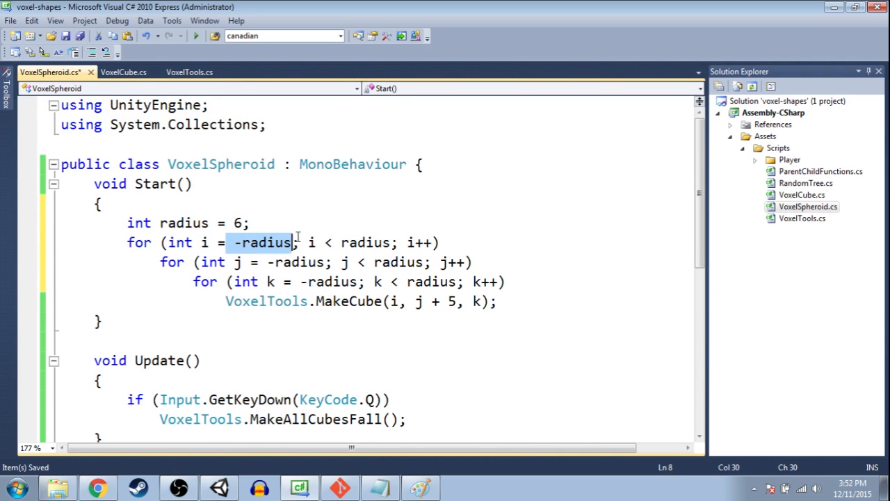
double_click(326, 281)
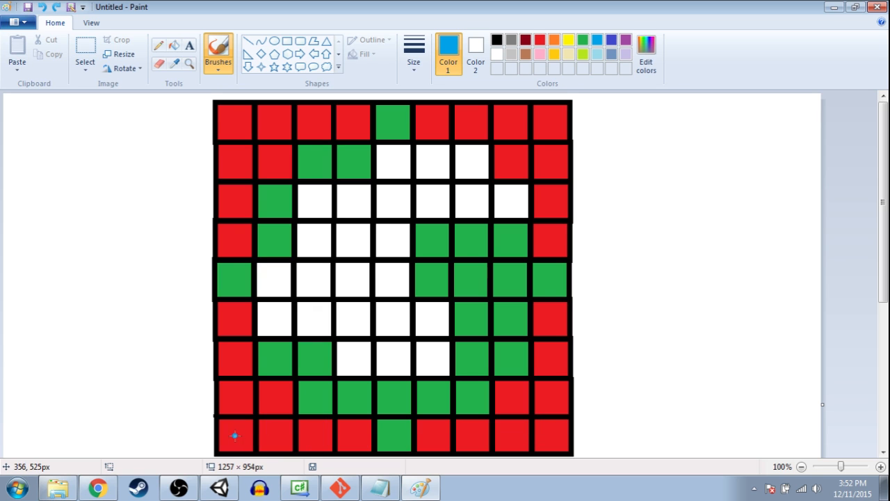
mouse_move(242, 439)
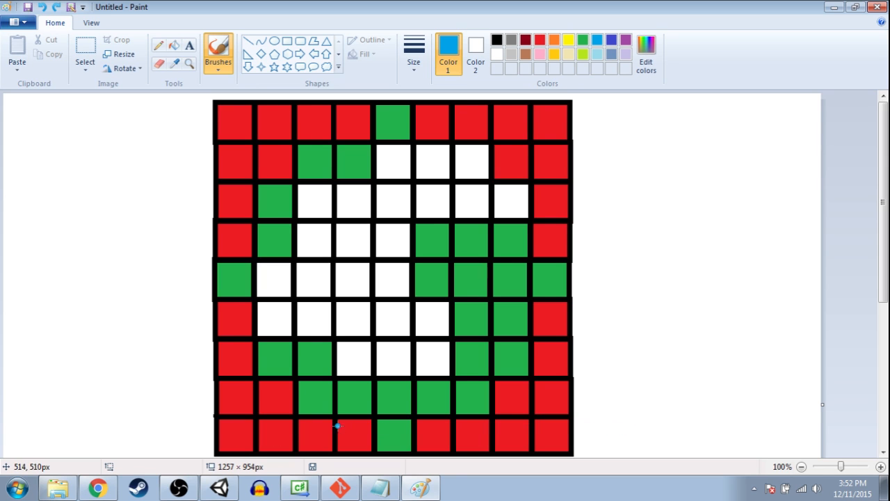
- Paint a blue mark in a bottom-row grid square, then return to the code editor
left_click(317, 437)
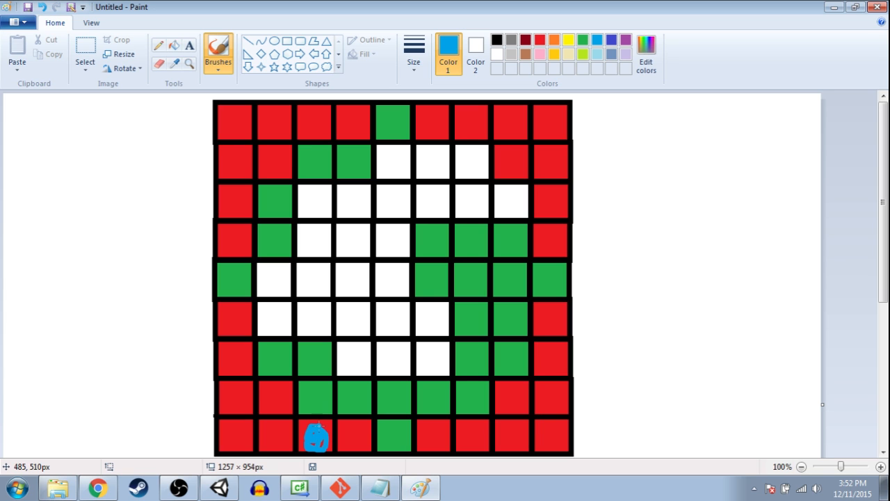
left_click_drag(314, 434, 314, 136)
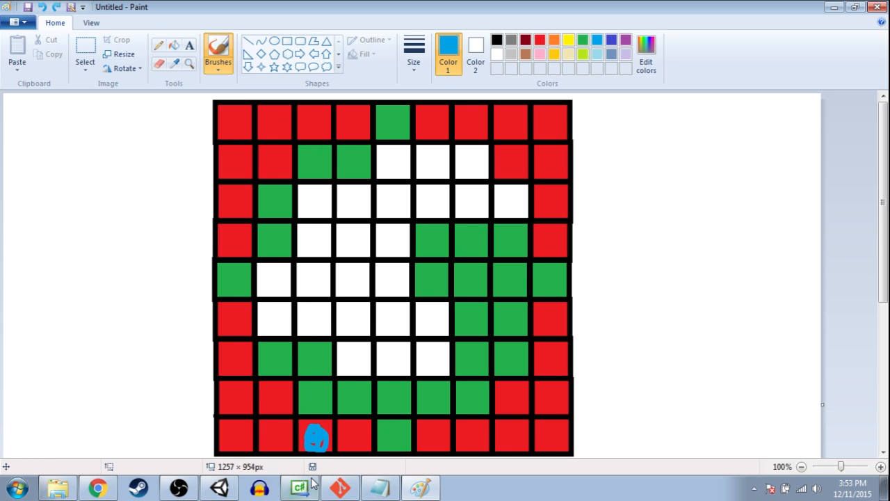
left_click(298, 487)
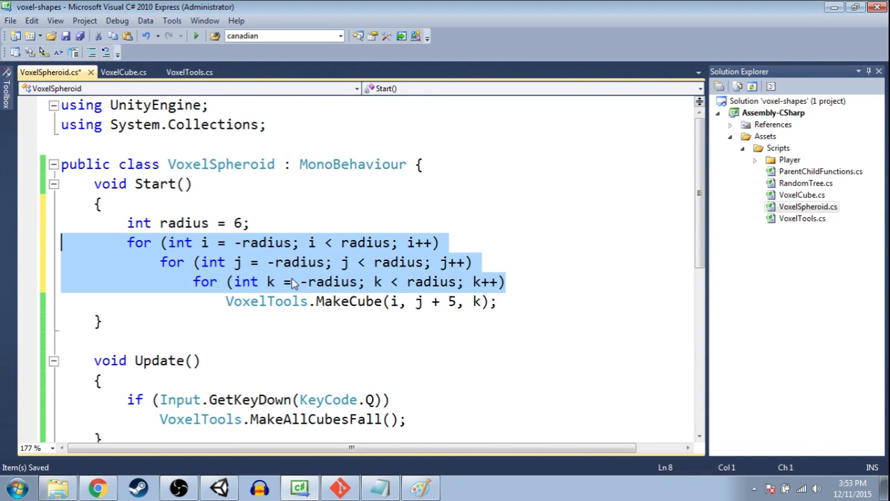
- Look over the radius-based loop code before switching to Unity to test it
left_click(506, 300)
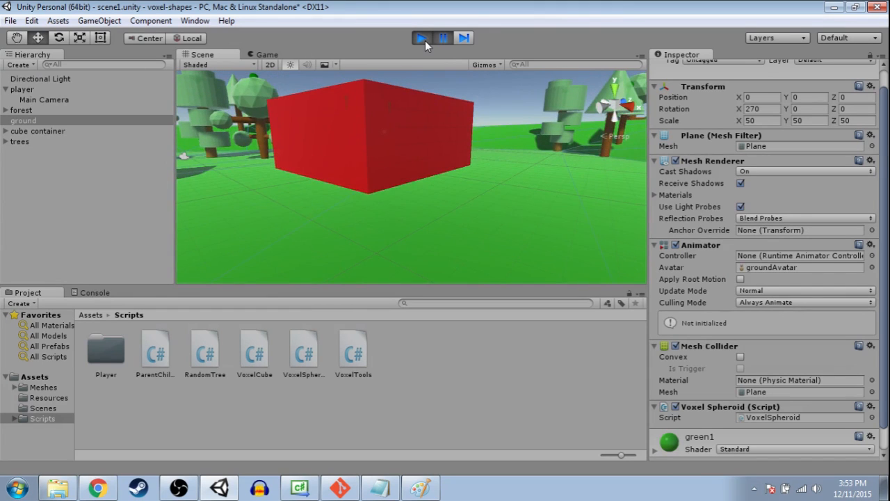
- Stop the running scene after seeing the script build a large solid red block of cubes
left_click(417, 37)
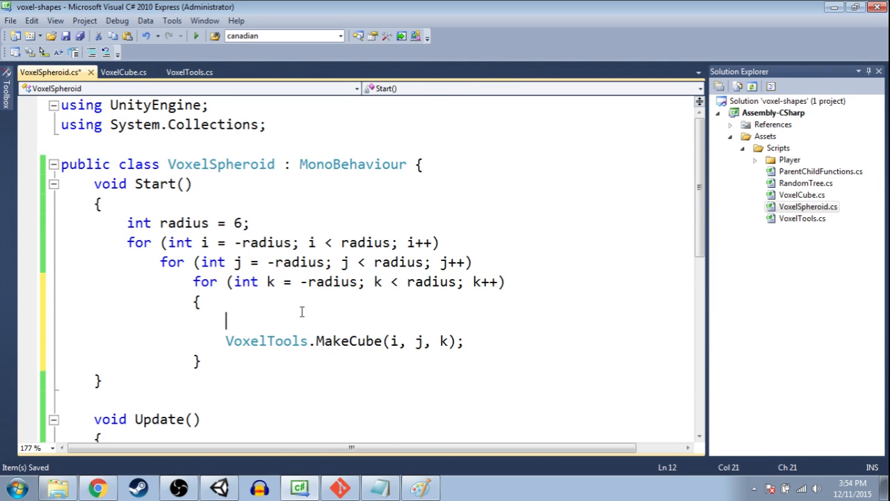
- Declare 'Vector3 center = Vector3.zero;' in Start, commented as (0,0,0)
scroll("down", 3)
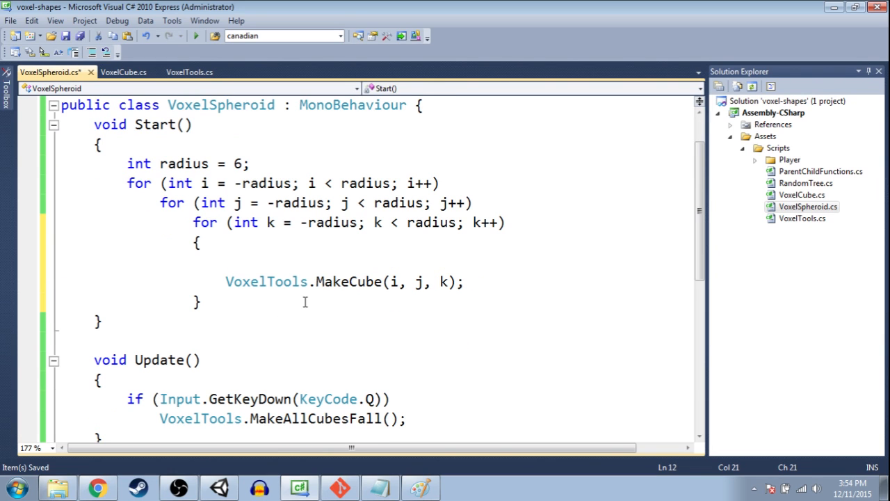
type("vec")
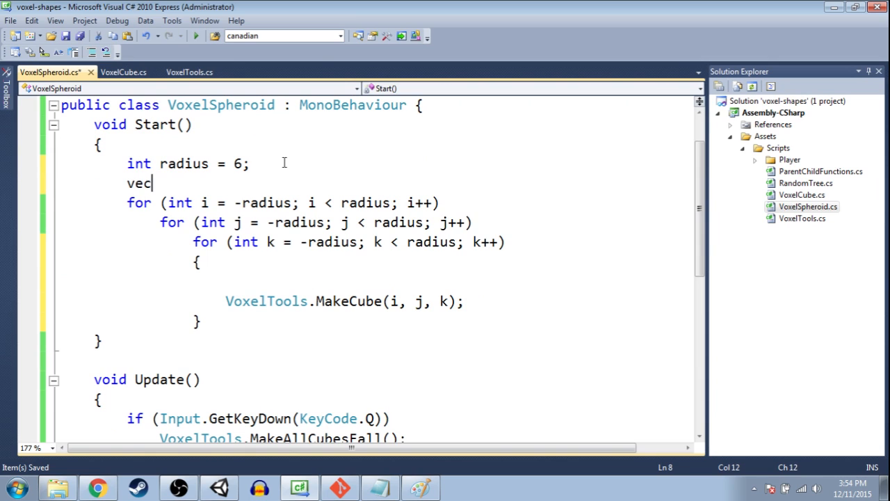
type("tor3 center=")
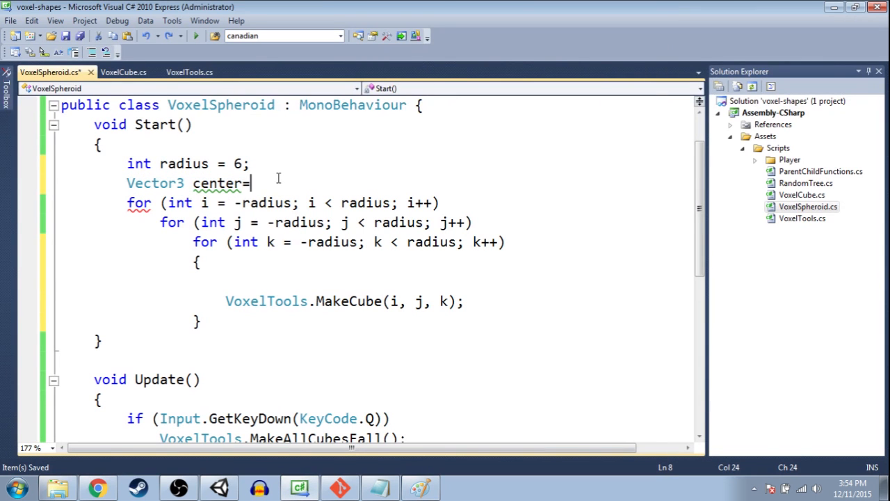
type("Vector3.zero;")
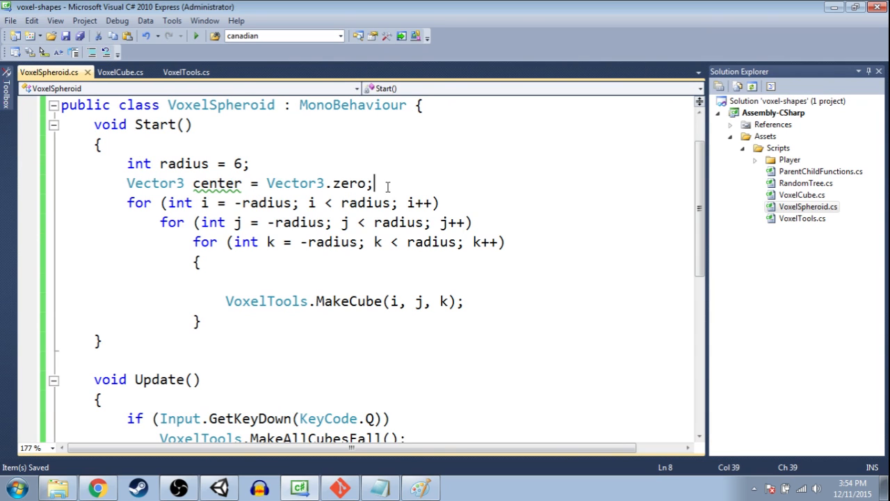
type("// (")
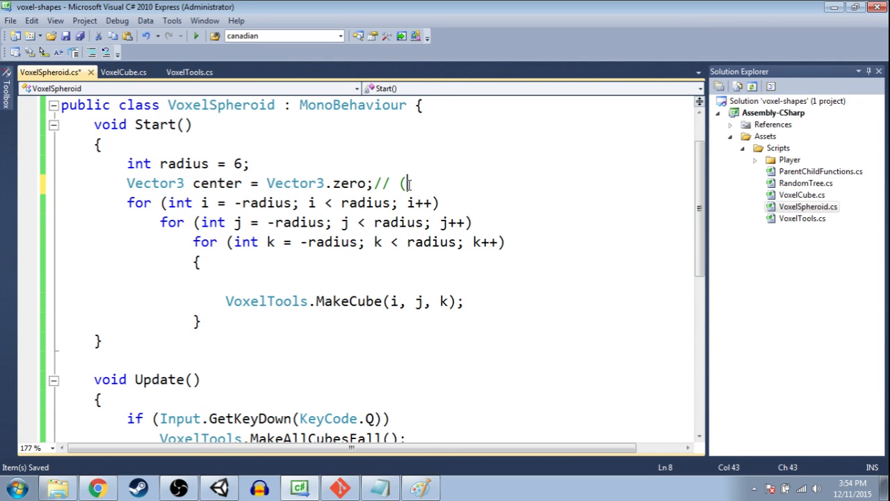
type("0,0,0)")
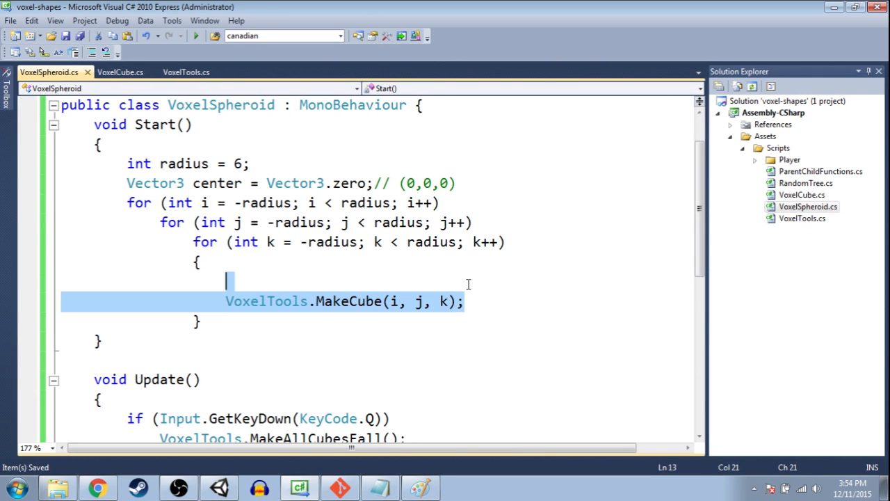
- Declare 'Vector3 position = new Vector3(i, j, k);' inside the innermost loop
left_click(317, 273)
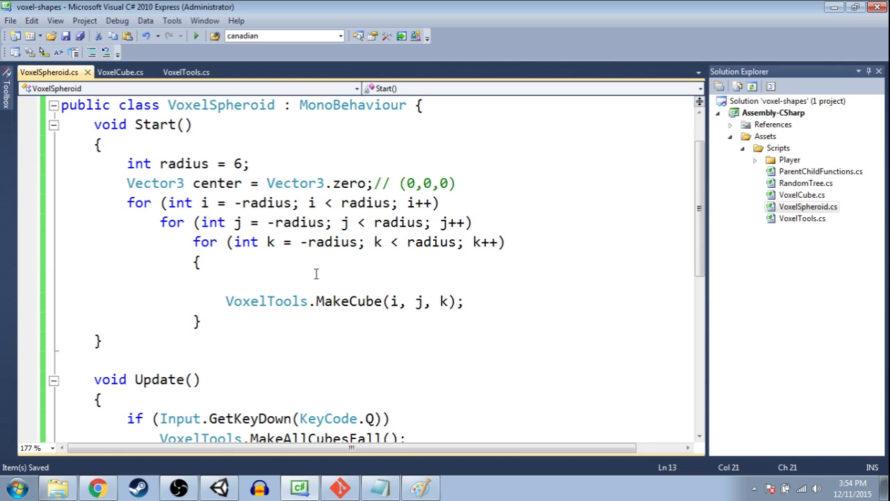
type("Vector3 position=new Vector3")
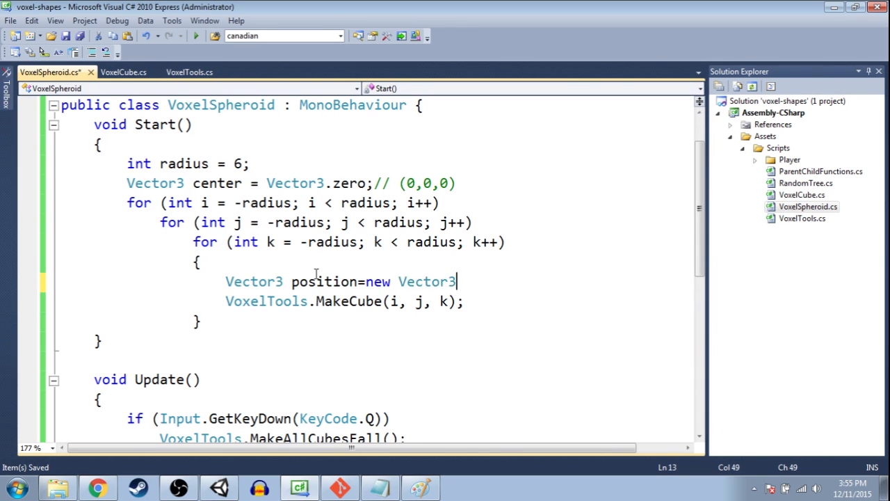
type("(i, j, k);")
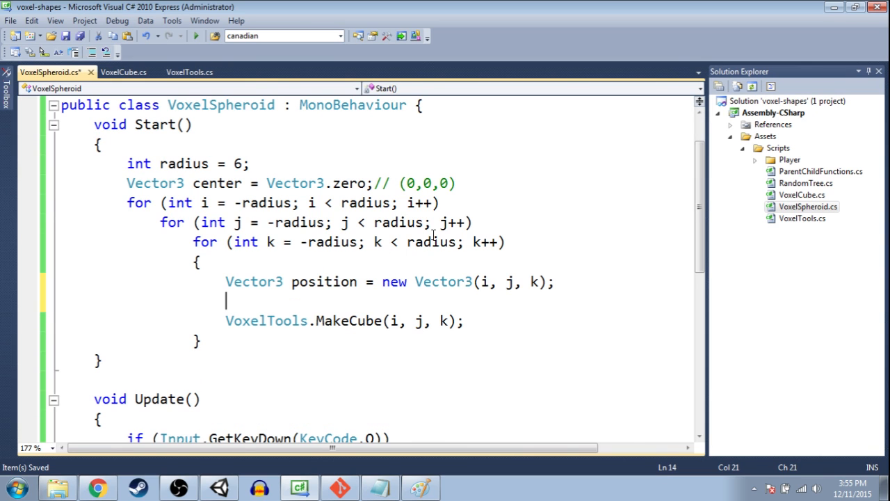
- Add 'float distance = Vector3.Distance(position, center);' below the position line
type("float")
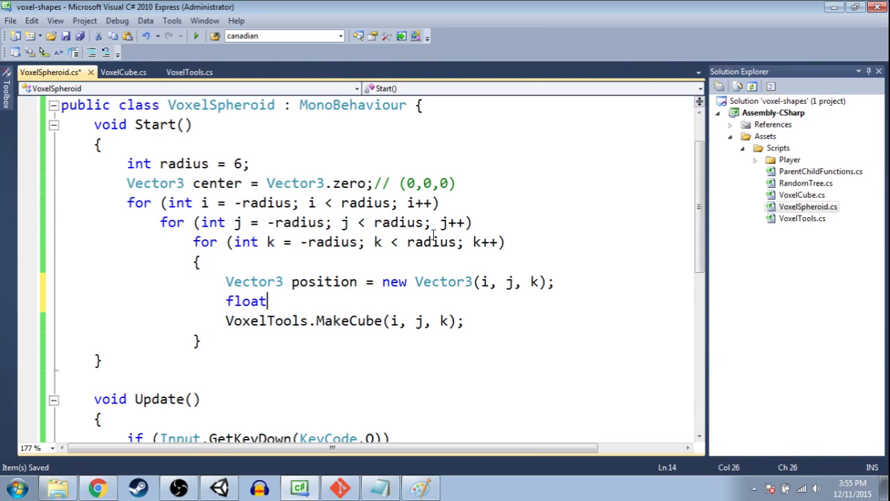
type("d")
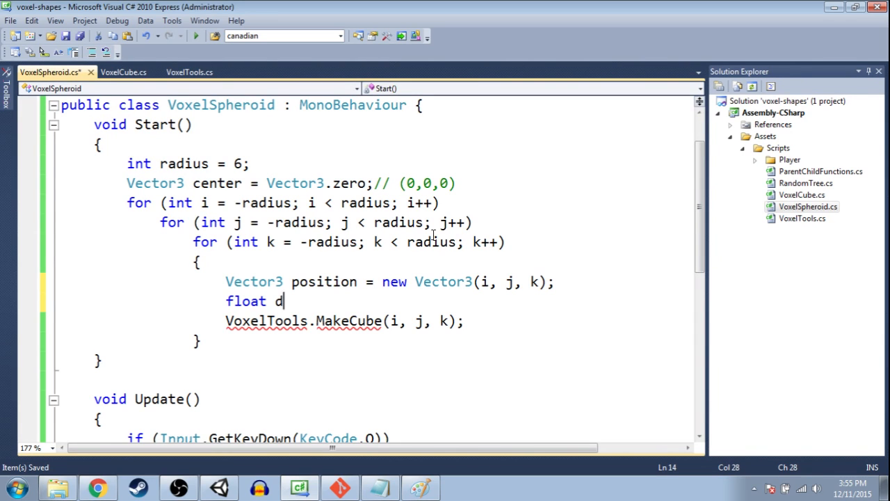
type("istance=")
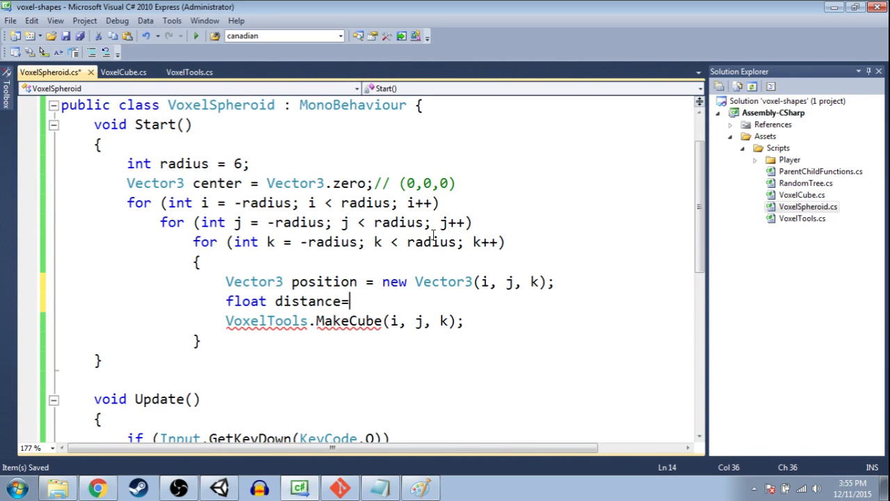
type("Vector3")
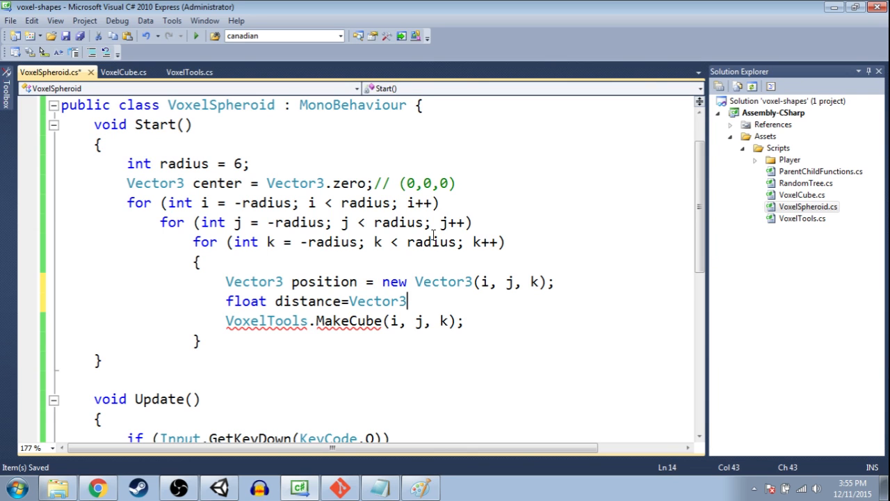
type(".distance(")
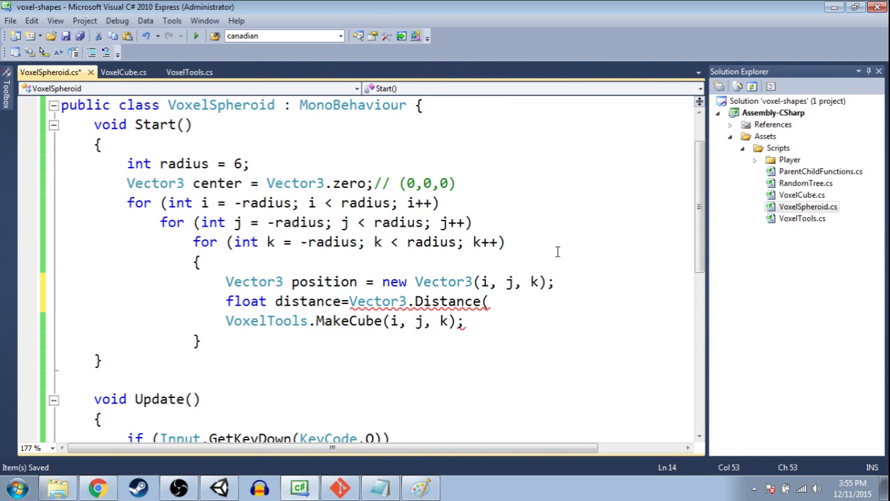
mouse_move(566, 248)
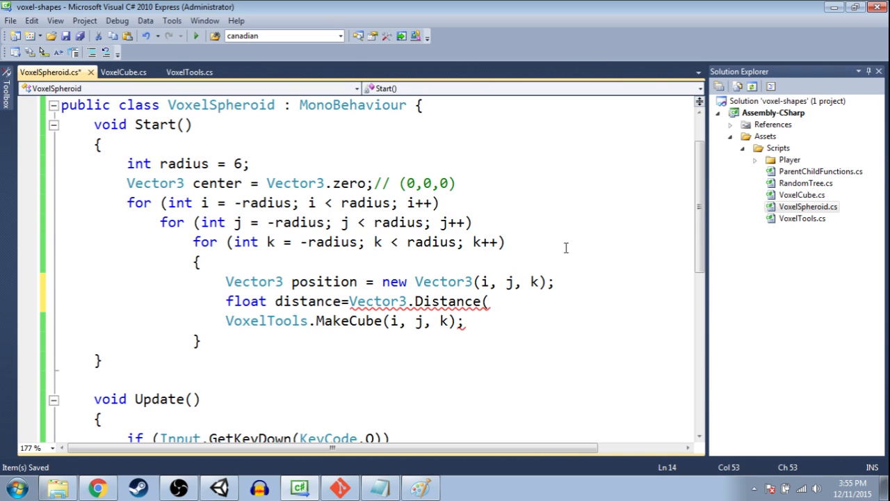
type("position")
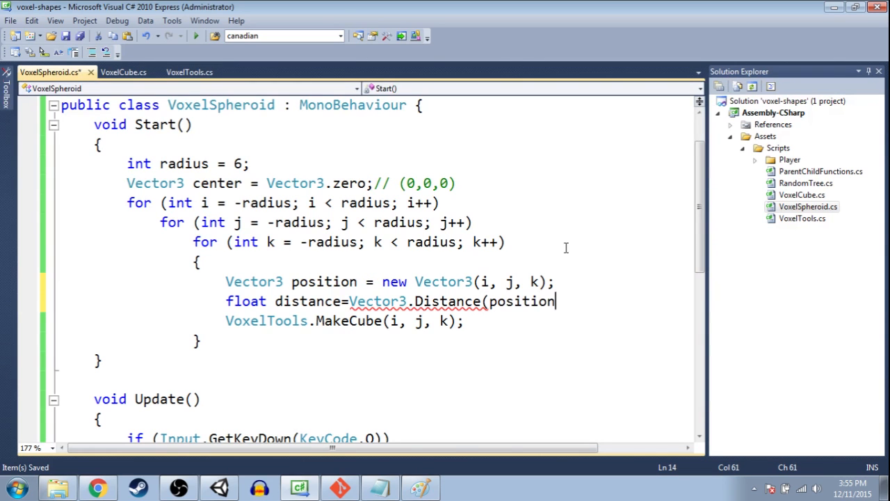
type(", center);")
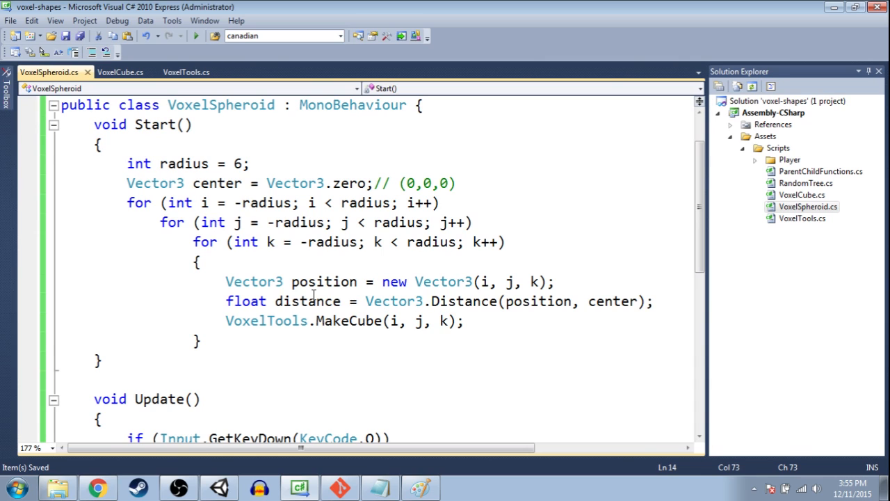
double_click(306, 300)
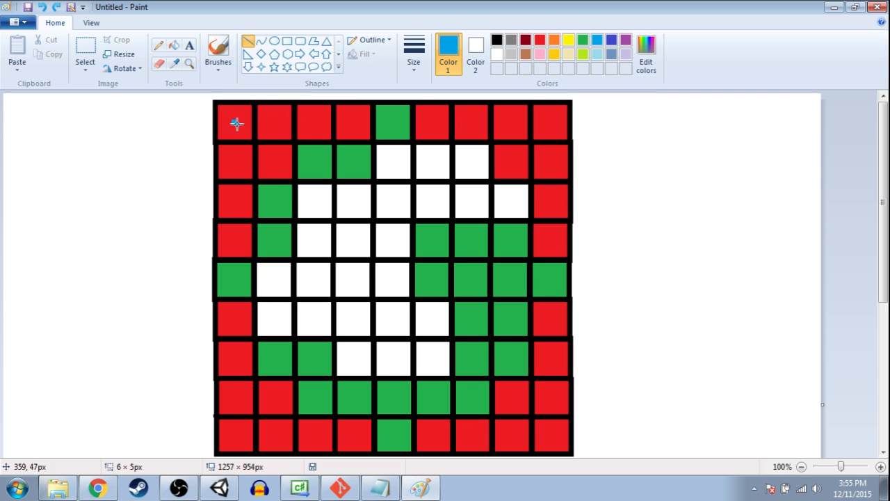
left_click_drag(235, 124, 393, 280)
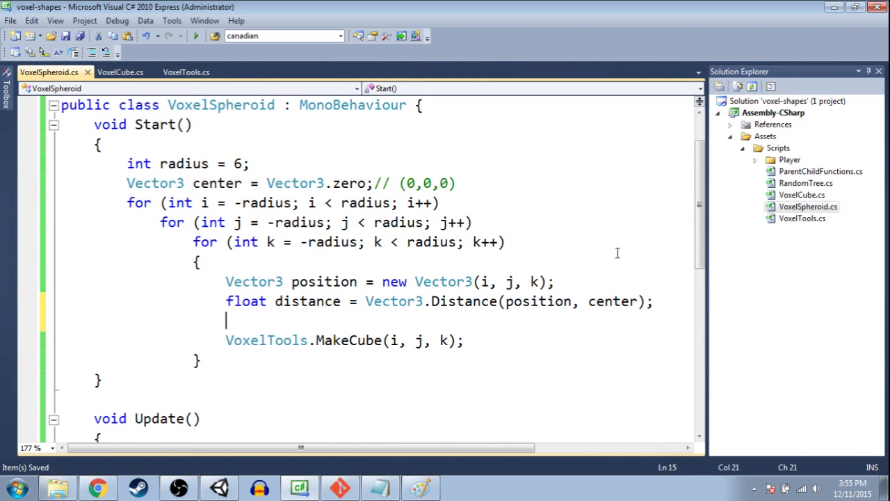
- Wrap VoxelTools.MakeCube in an if (distance < radius) condition, then return to Unity
type("if (distance")
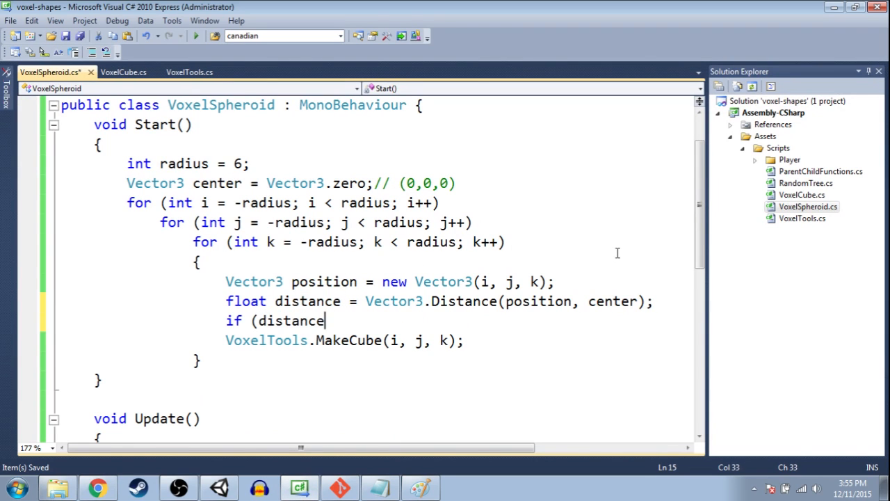
type("<")
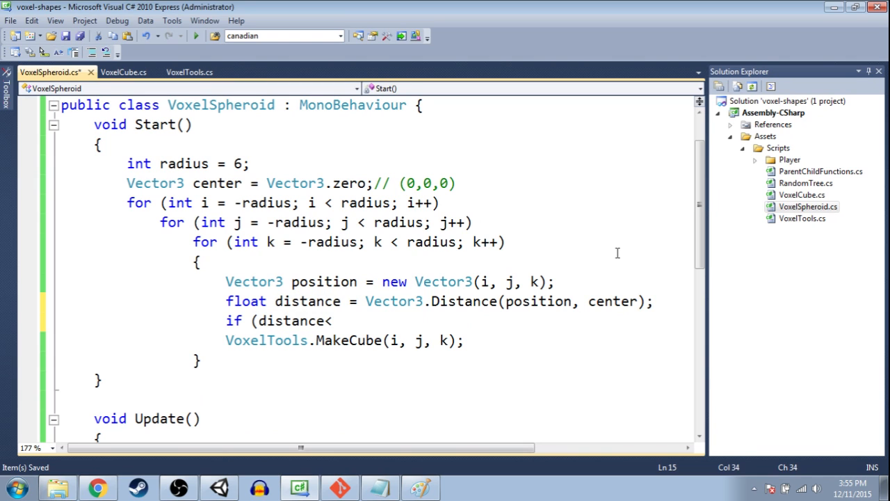
type("radius)")
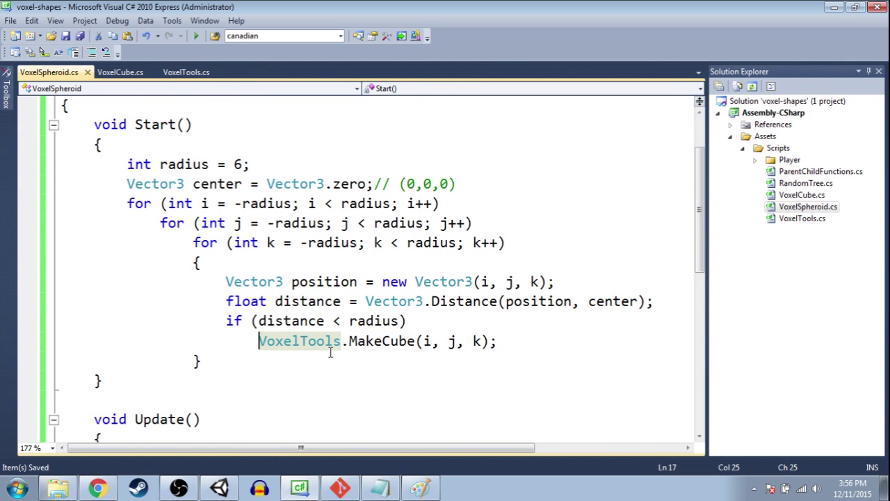
left_click(212, 486)
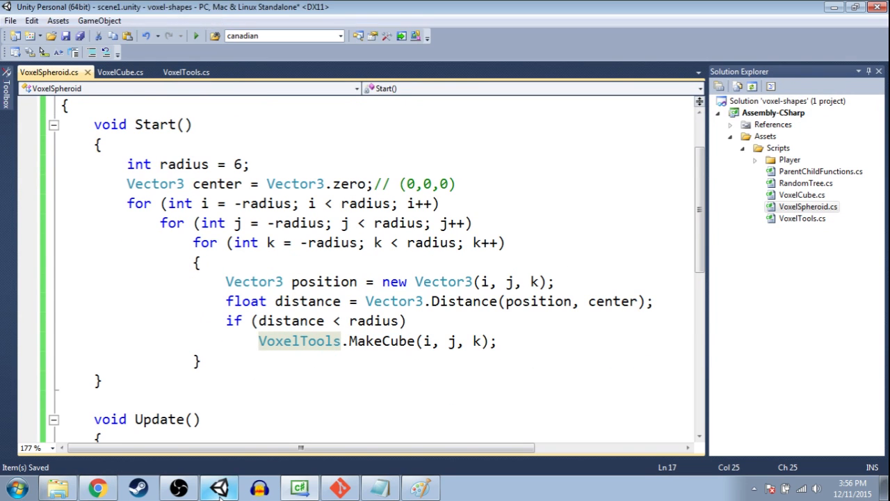
- Play the scene to see the red dome half sunk in the ground, then return to the script
left_click(212, 487)
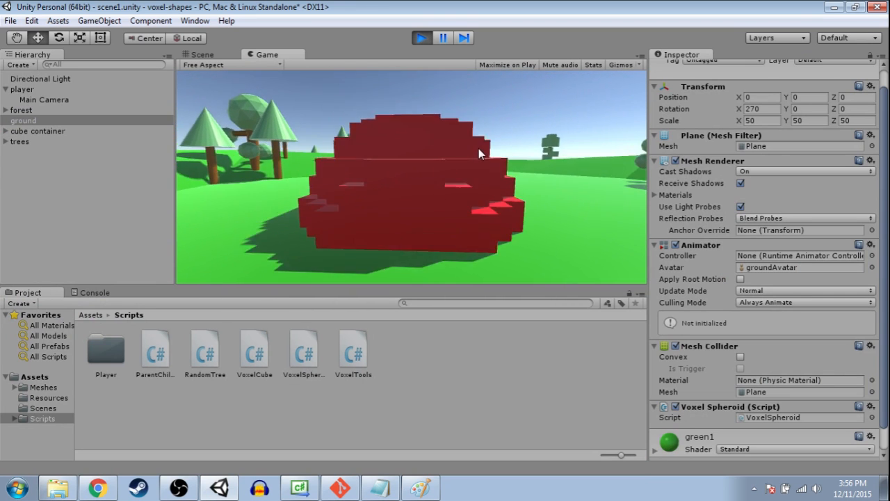
left_click(298, 487)
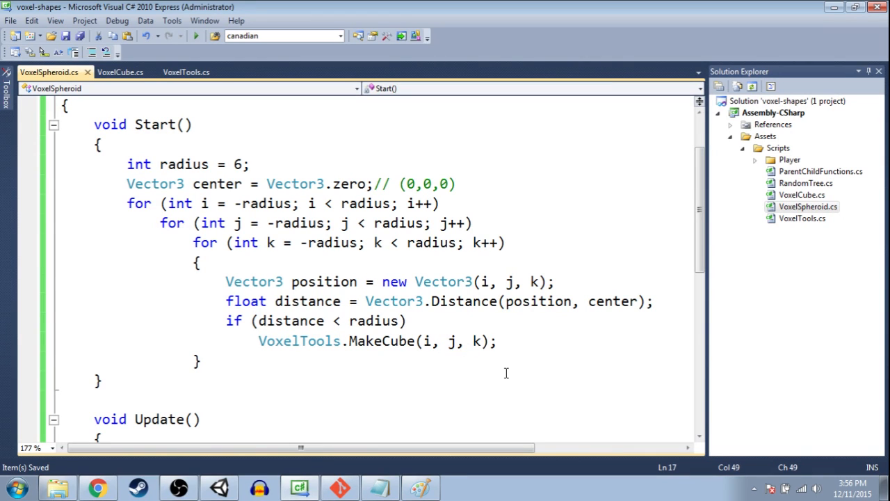
- Change the call to MakeCube(i, j+10, k) so the sphere floats, then bring up a voxel ellipsoid reference
type("+")
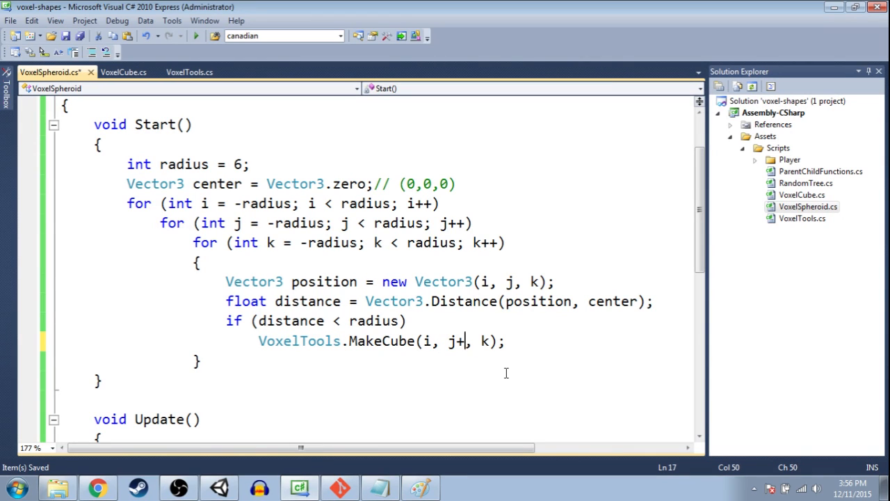
type("10")
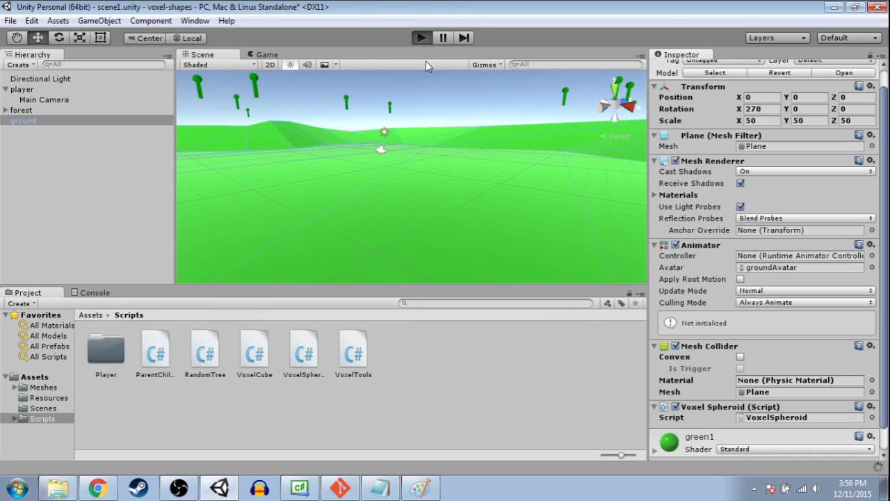
mouse_move(446, 163)
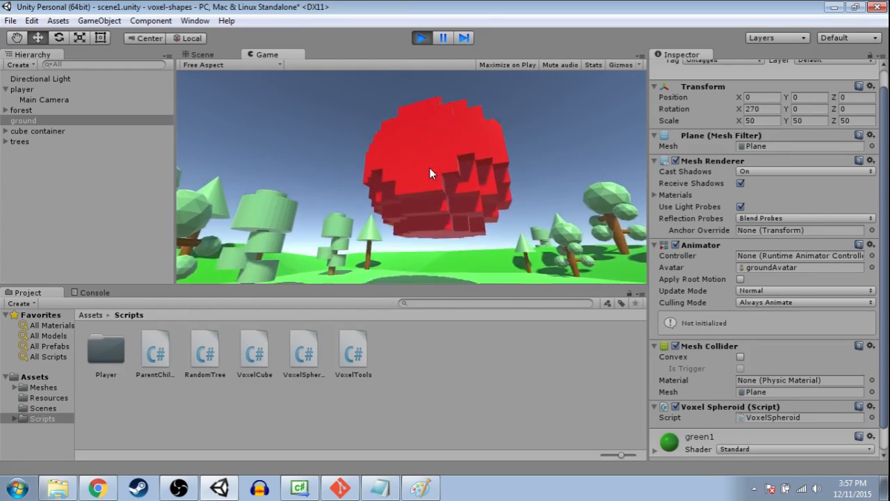
left_click(91, 484)
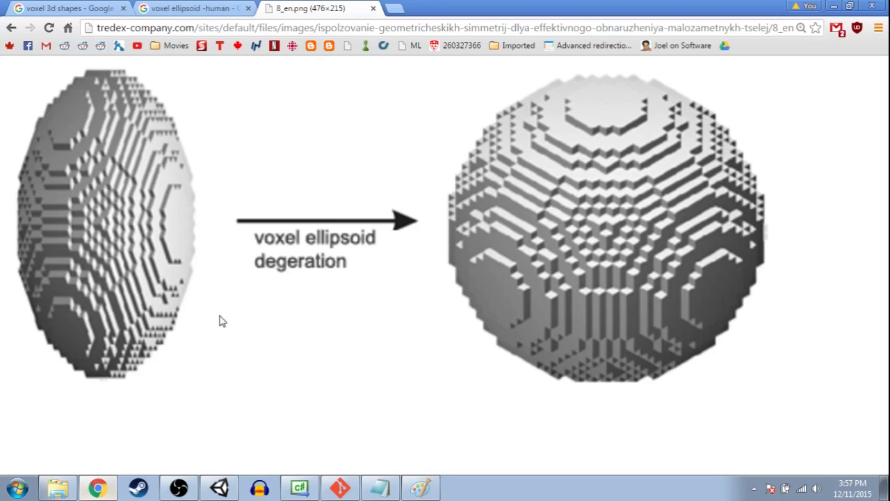
mouse_move(397, 246)
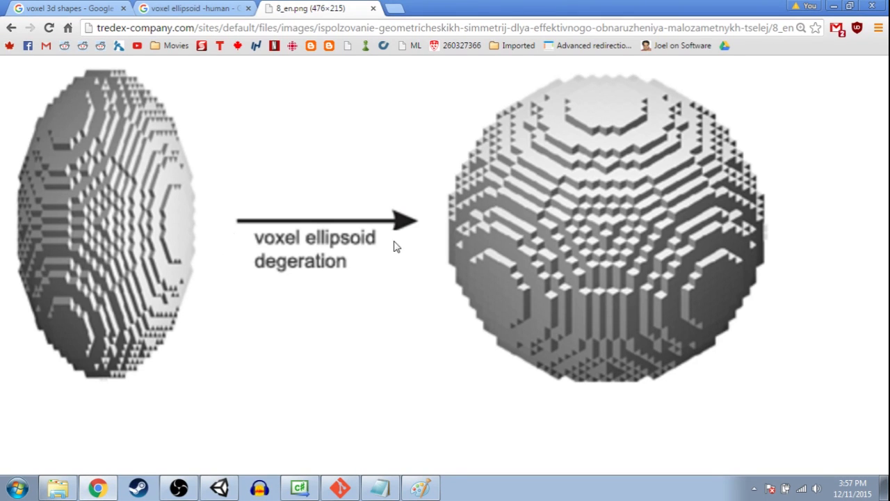
mouse_move(173, 279)
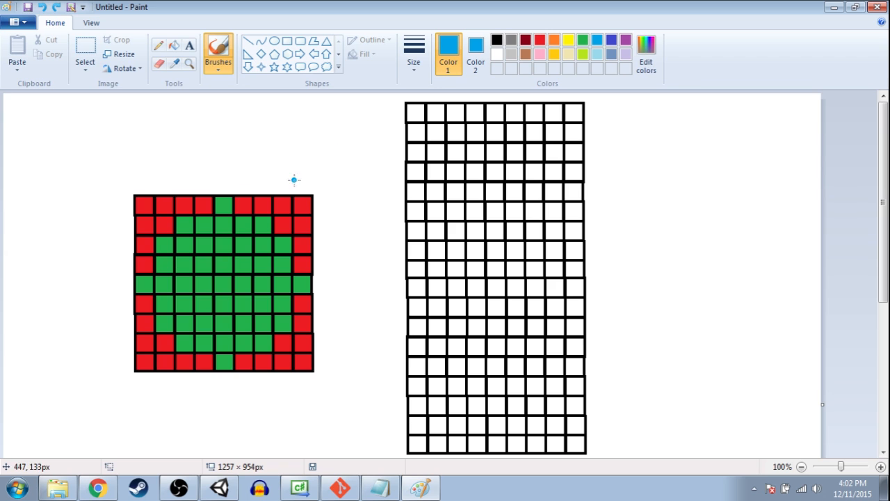
mouse_move(459, 112)
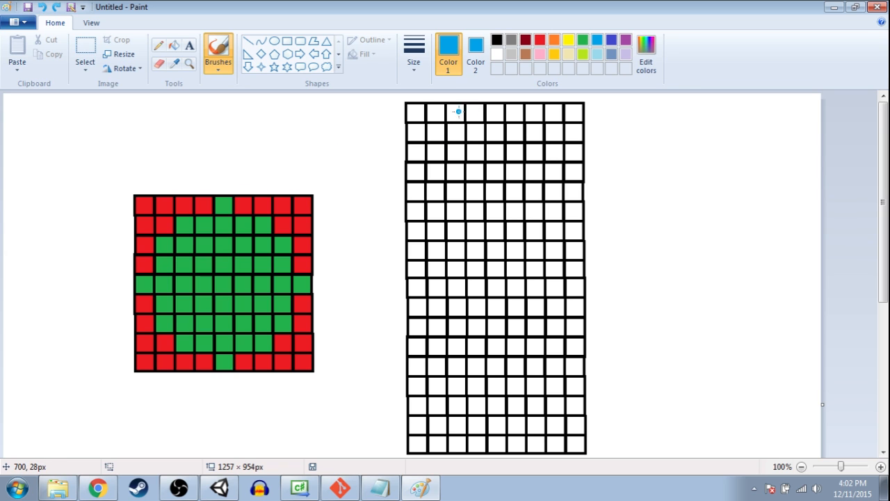
- Sketch the vertically stretched sphere in red and green on the tall Paint grid, then return to the script
left_click_drag(452, 109, 563, 236)
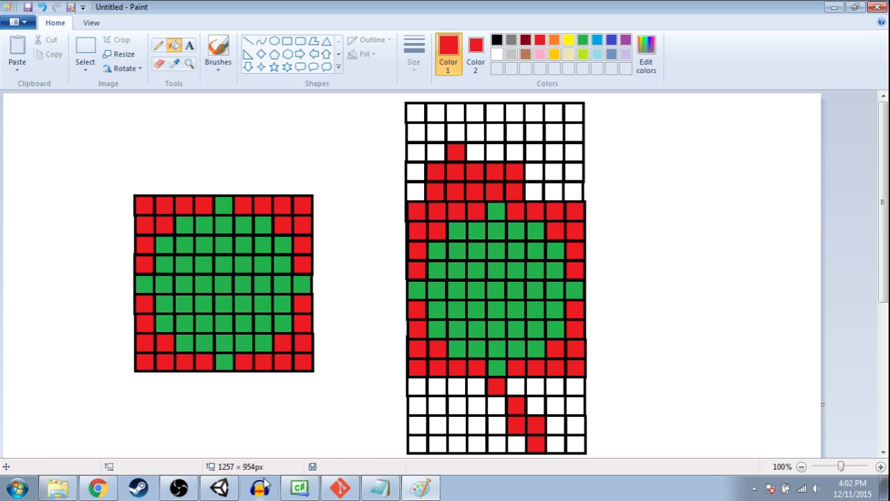
left_click(299, 487)
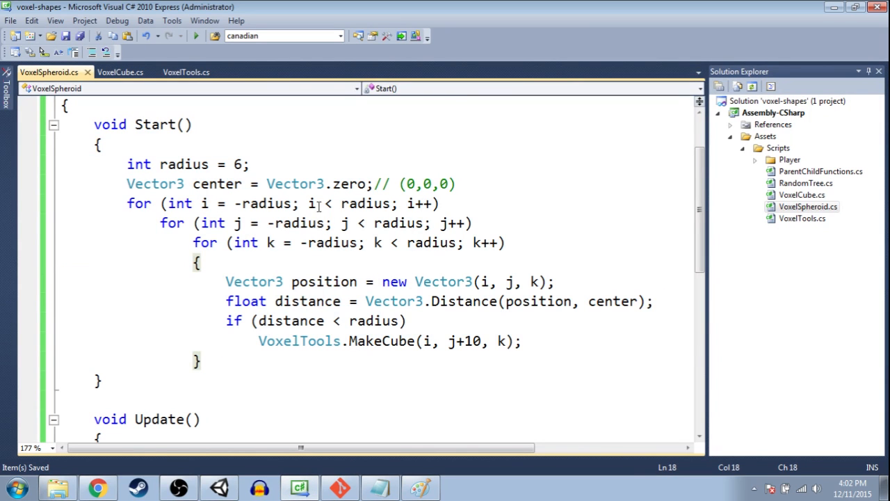
- Make the j loop run from -radius*2 to radius*2, doubling the vertical extent, and check in Unity
double_click(304, 223)
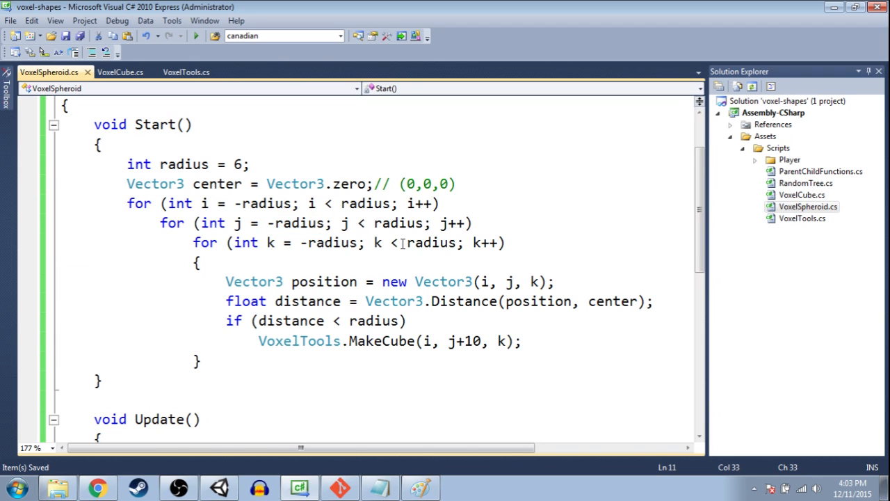
type("*@")
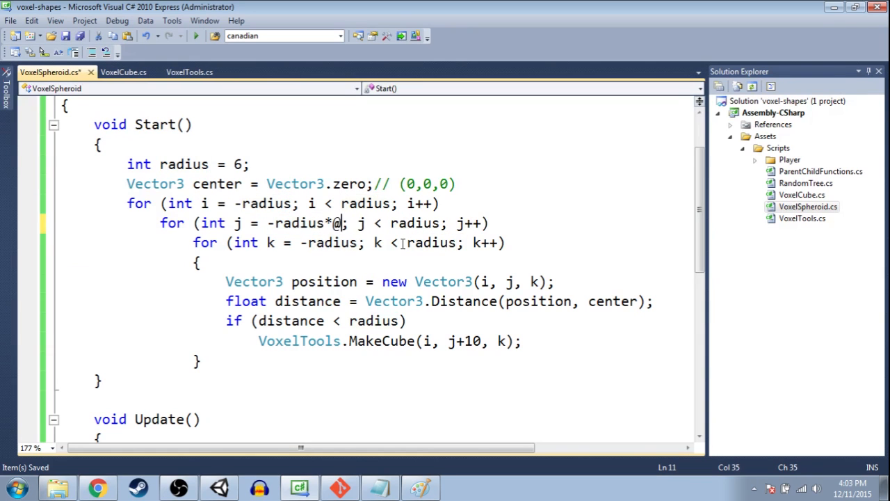
type("2")
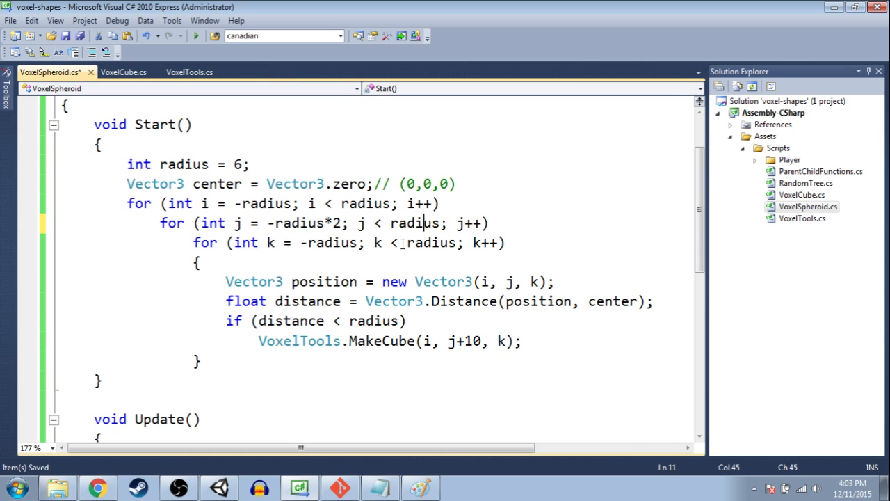
type("*2")
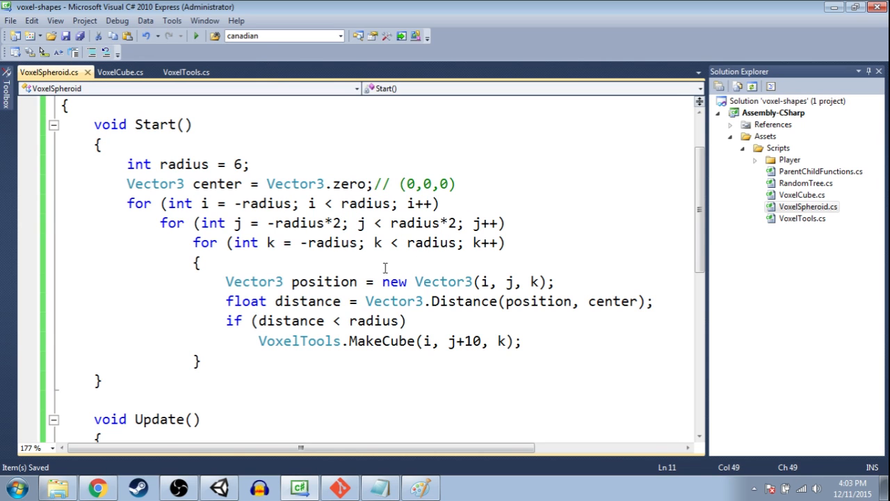
left_click(211, 487)
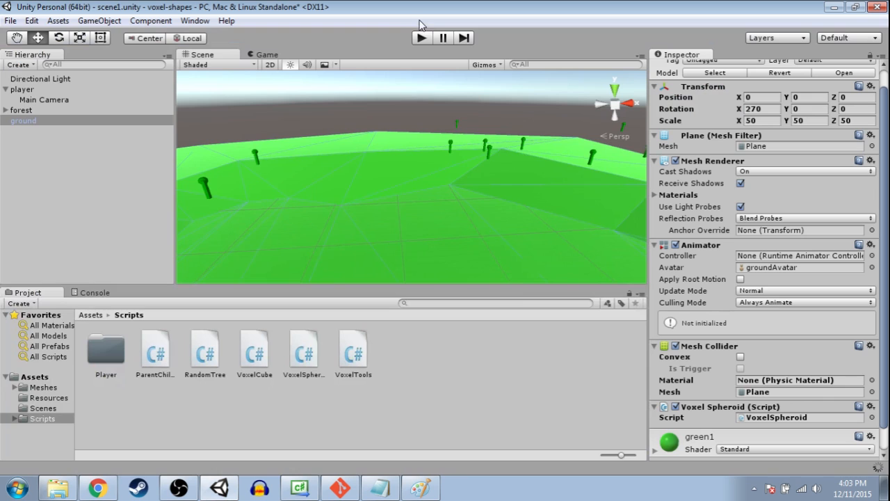
left_click(418, 39)
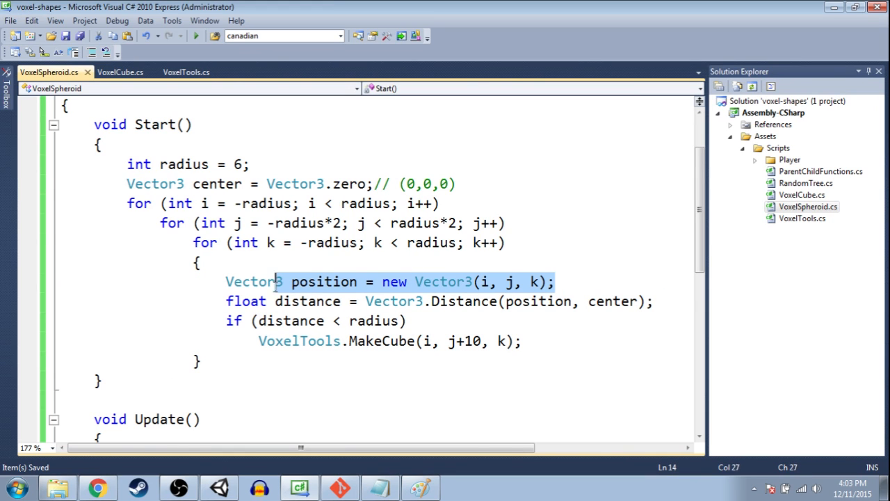
- Trace the spheroid's vertical axis down the tall Paint grid, then play the scene showing the tall red column
double_click(320, 281)
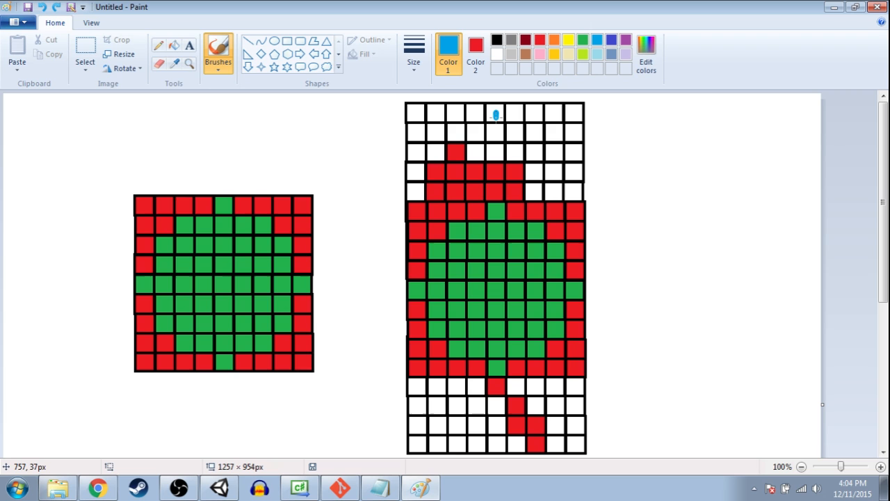
left_click_drag(495, 112, 495, 292)
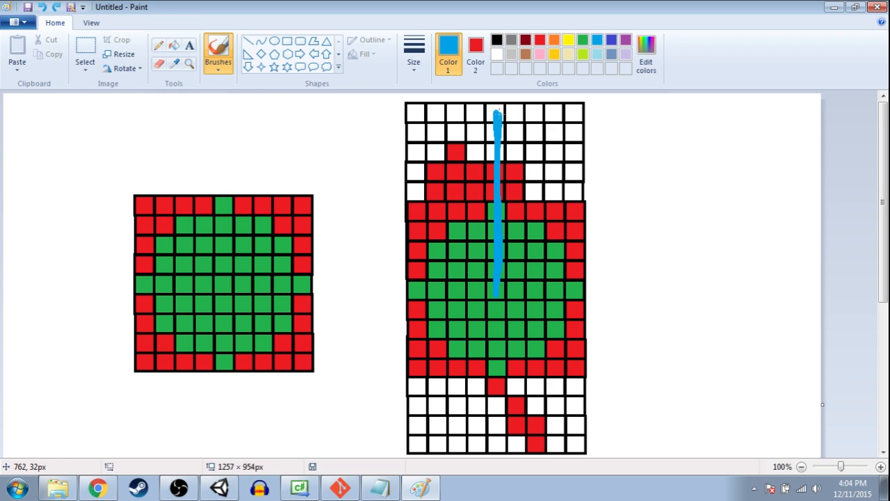
mouse_move(498, 123)
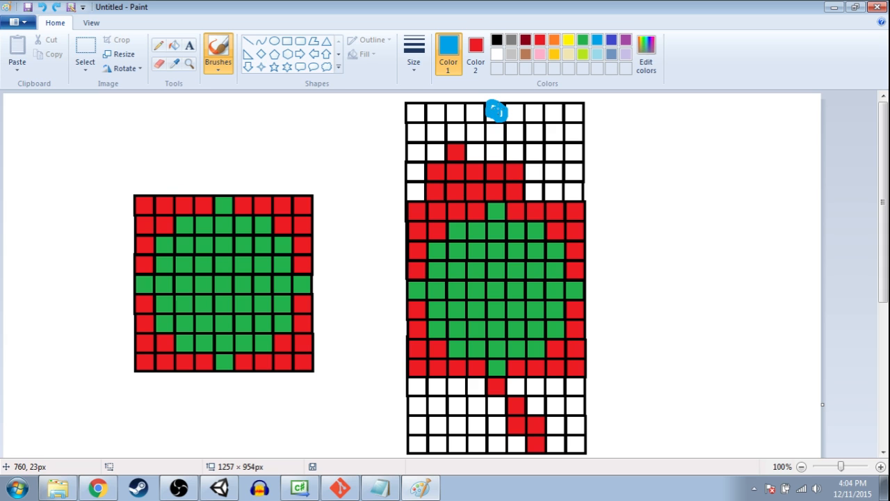
left_click_drag(495, 108, 495, 263)
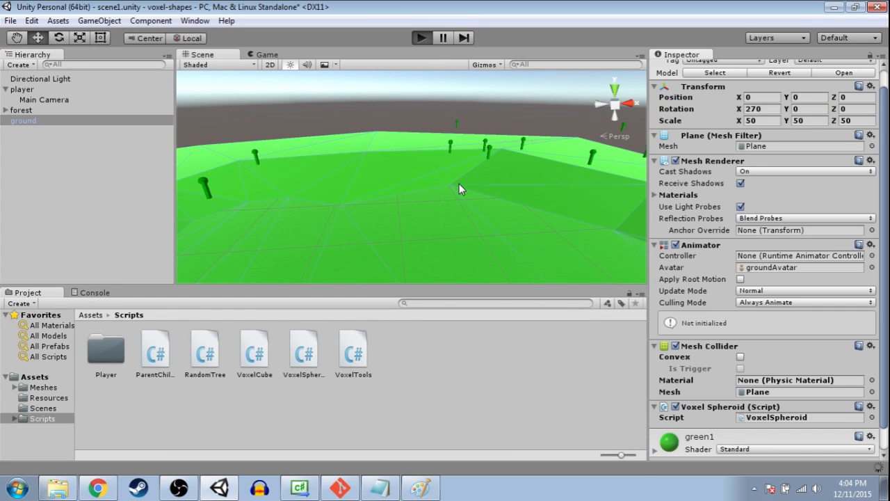
left_click(420, 38)
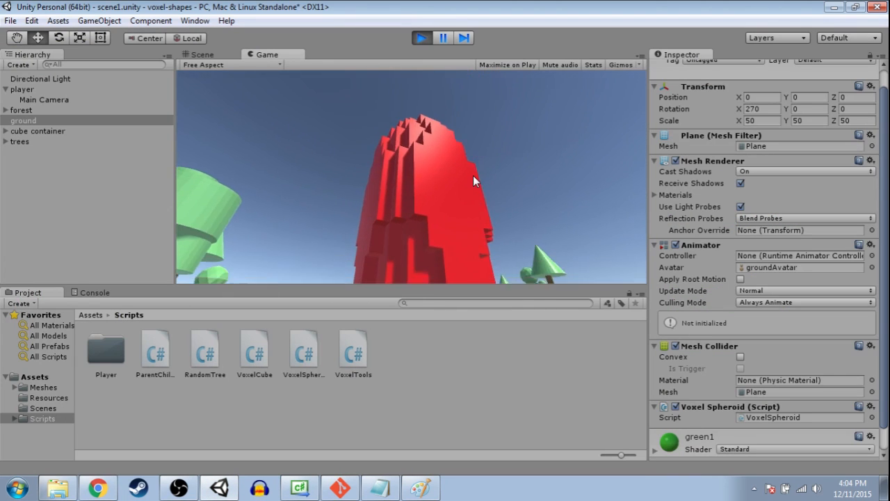